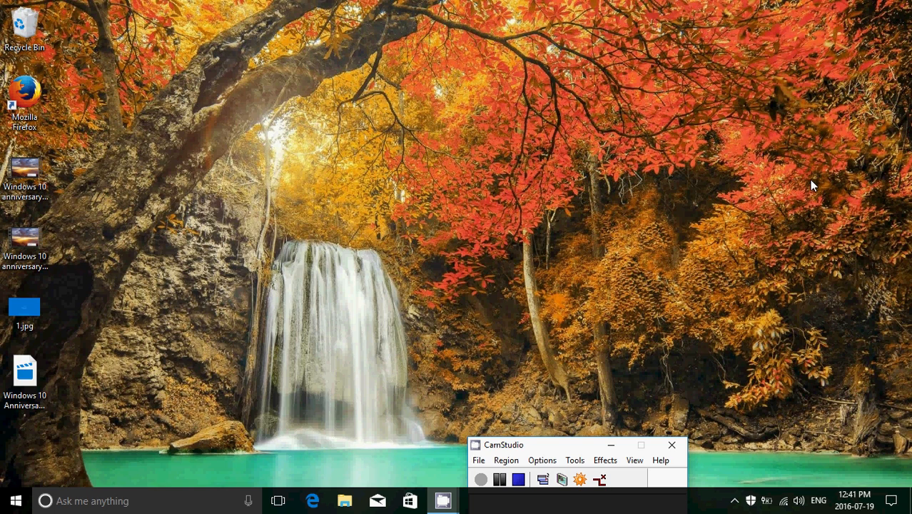
View the 1.jpg desktop image, then show the Start menu's app list and live tiles.
left_click(25, 307)
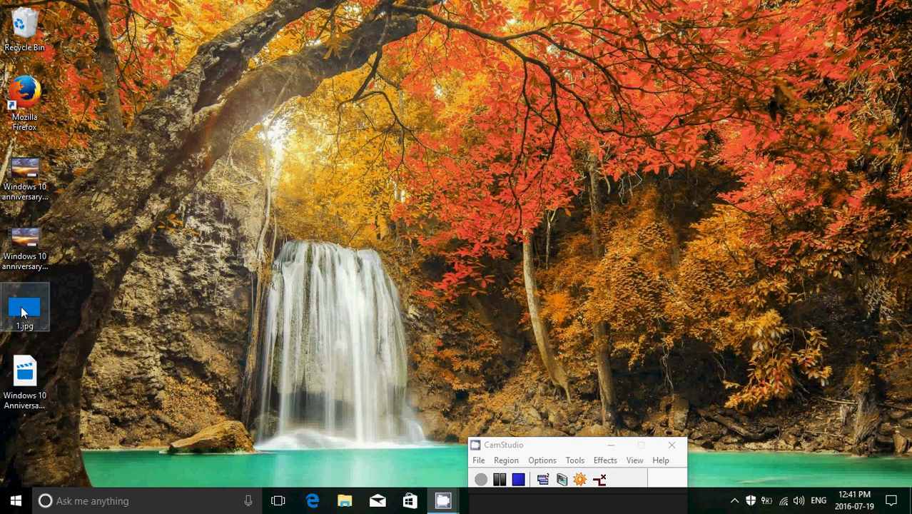
double_click(25, 307)
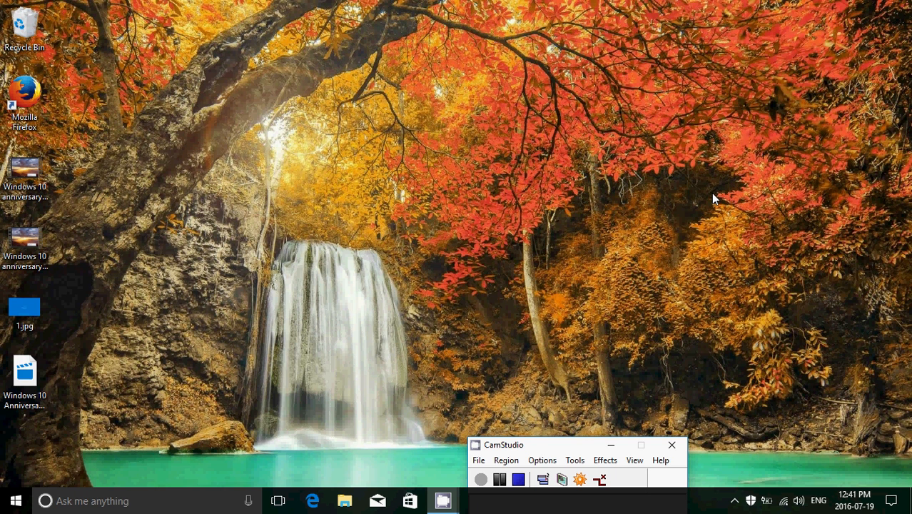
mouse_move(588, 134)
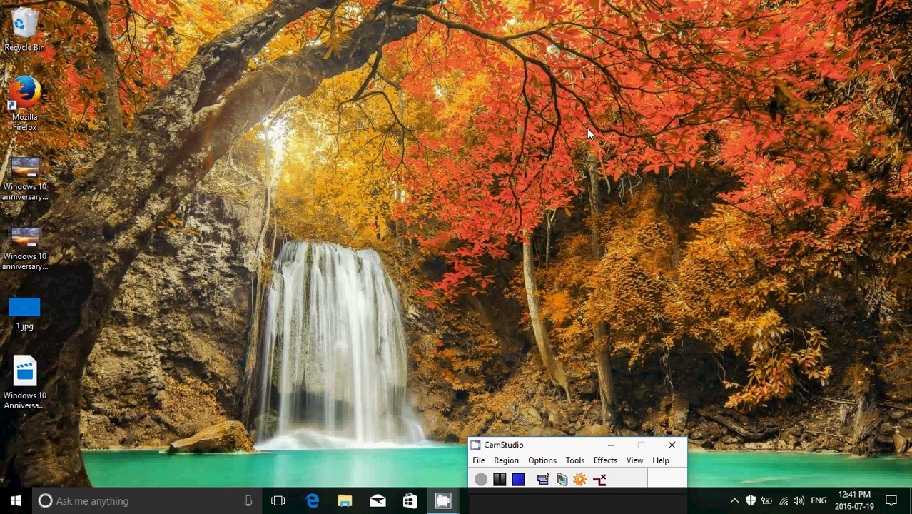
mouse_move(26, 477)
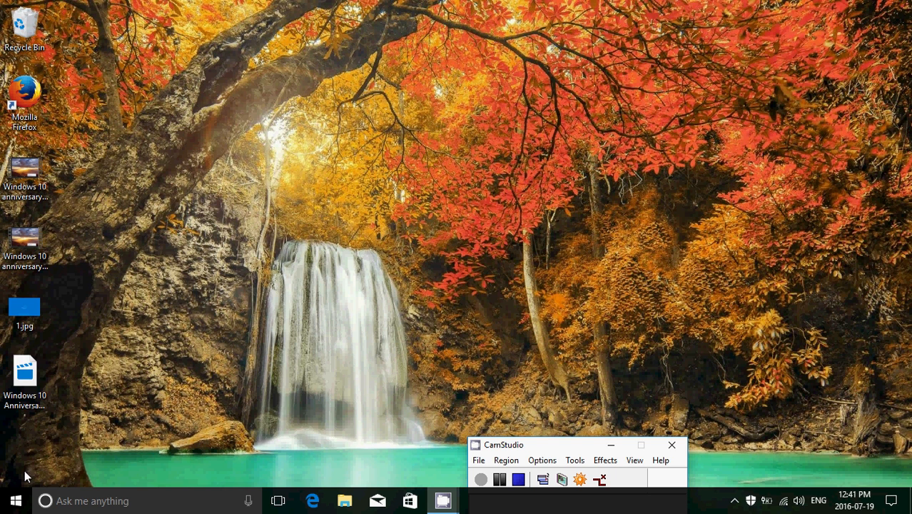
mouse_move(44, 456)
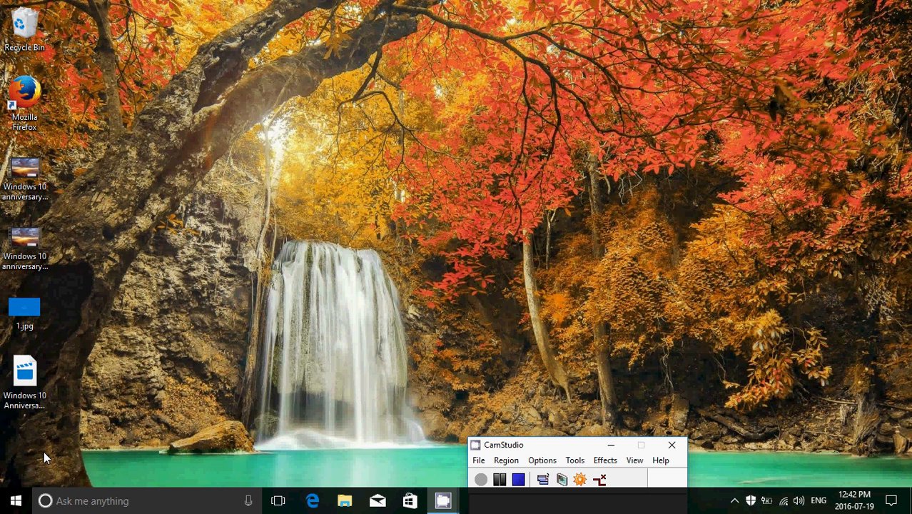
mouse_move(12, 453)
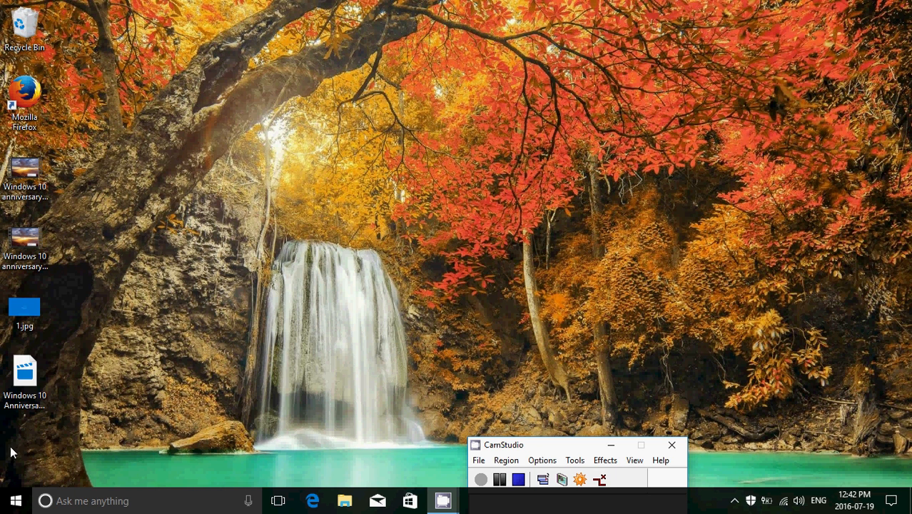
left_click(16, 499)
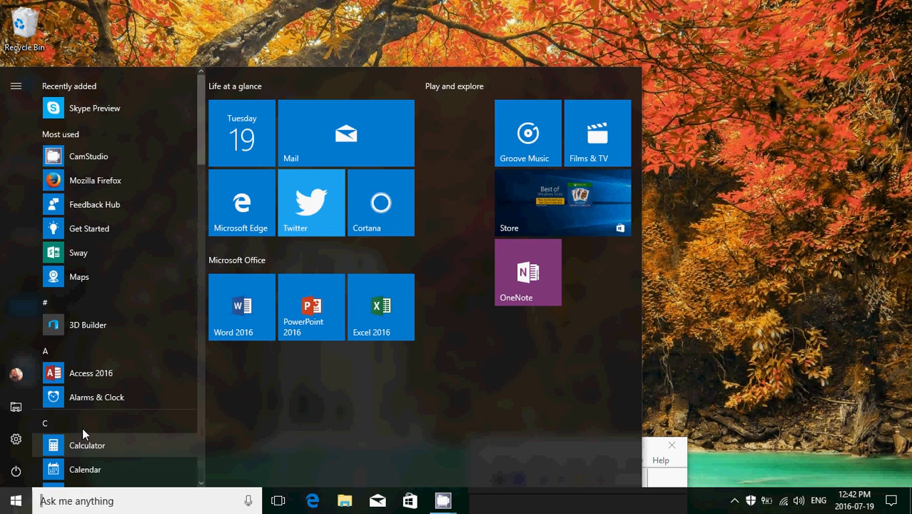
mouse_move(98, 397)
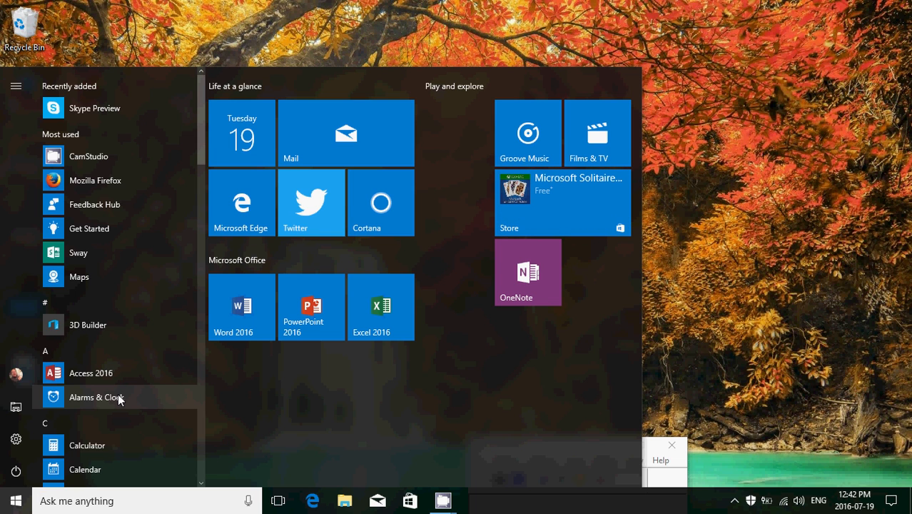
mouse_move(314, 380)
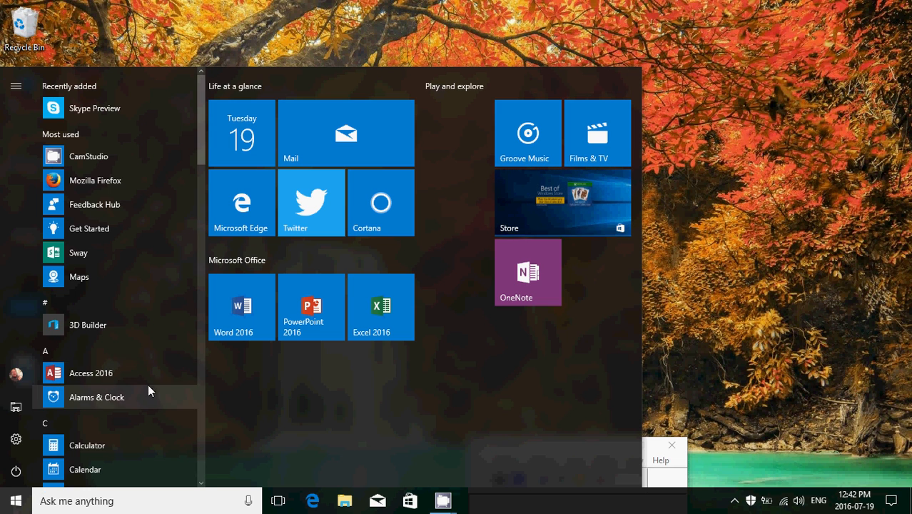
mouse_move(15, 471)
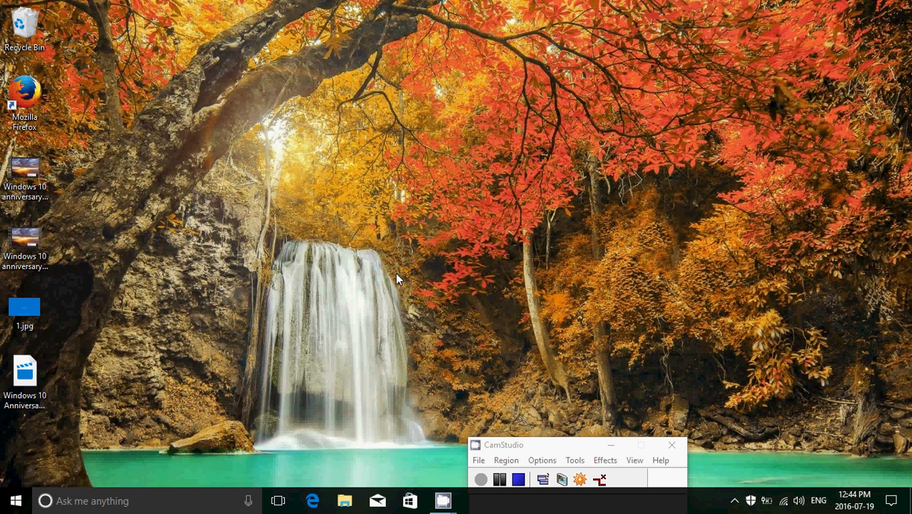
mouse_move(894, 497)
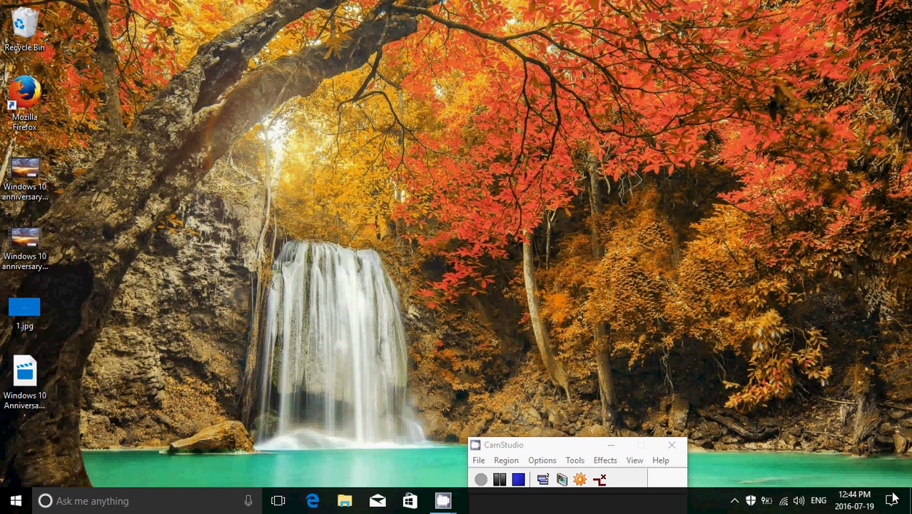
Reach the full Windows Settings home from the Action Center's All settings.
left_click(891, 499)
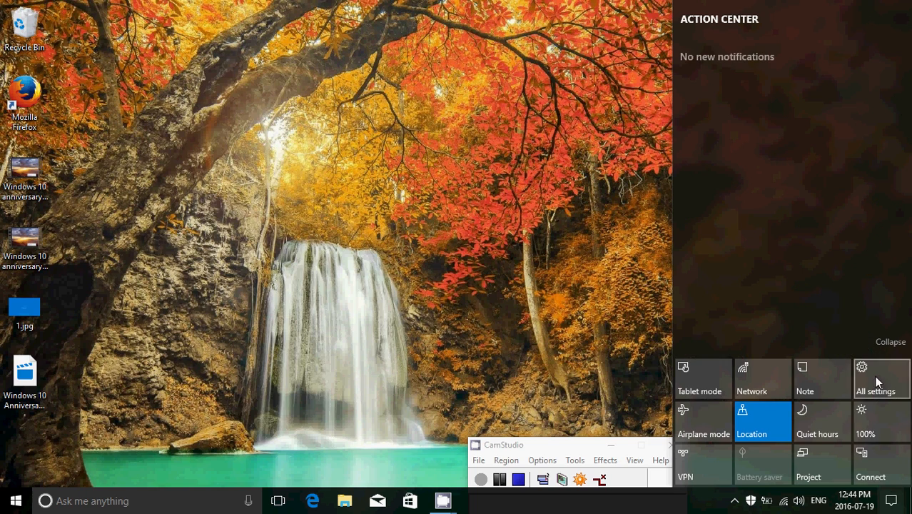
left_click(874, 374)
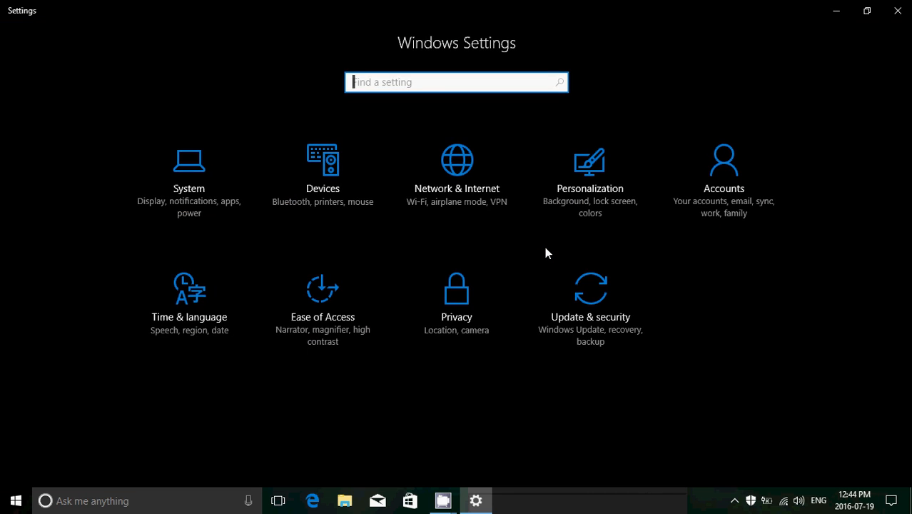
left_click(457, 165)
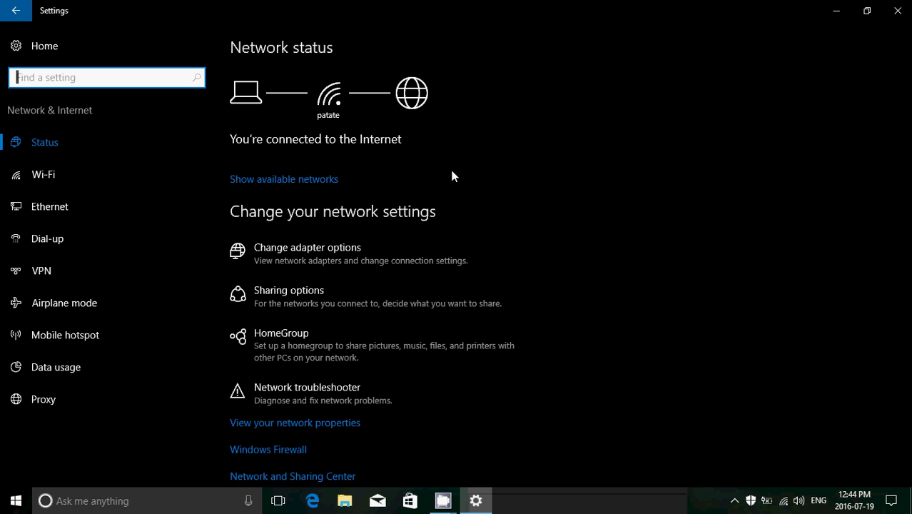
mouse_move(16, 12)
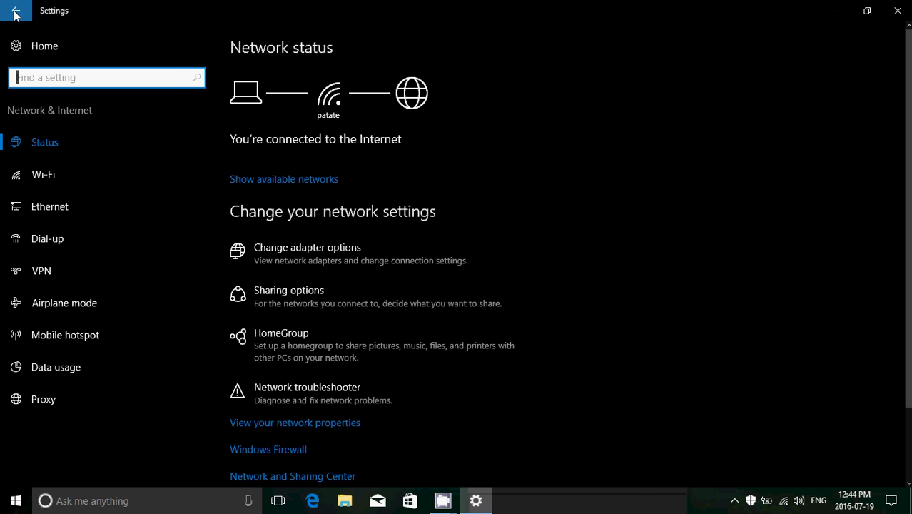
left_click(16, 11)
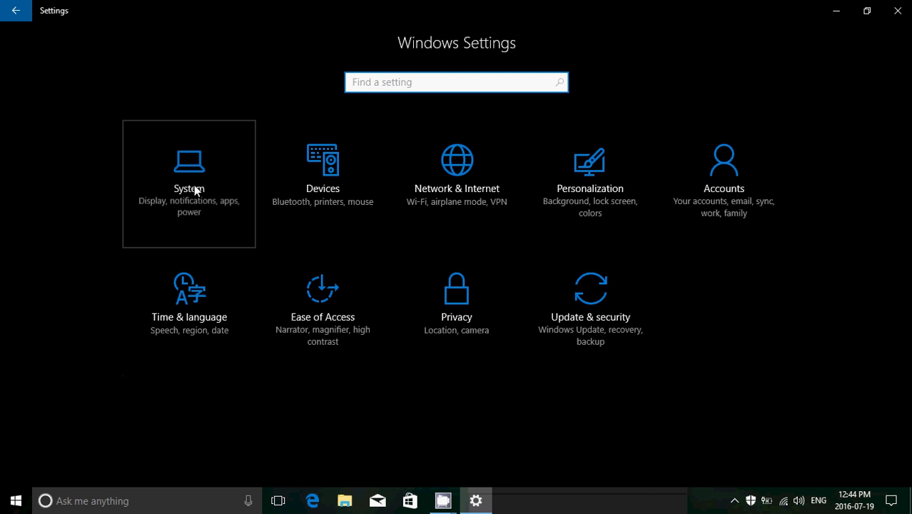
left_click(189, 178)
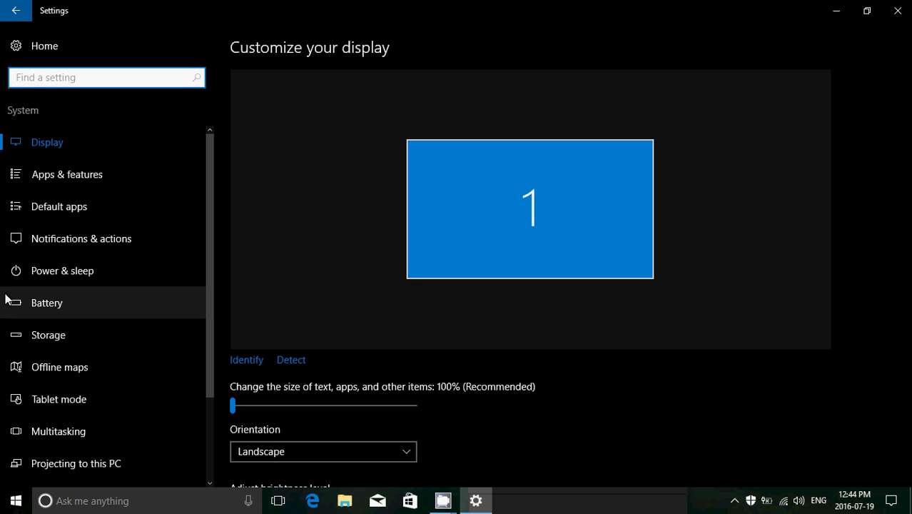
mouse_move(7, 445)
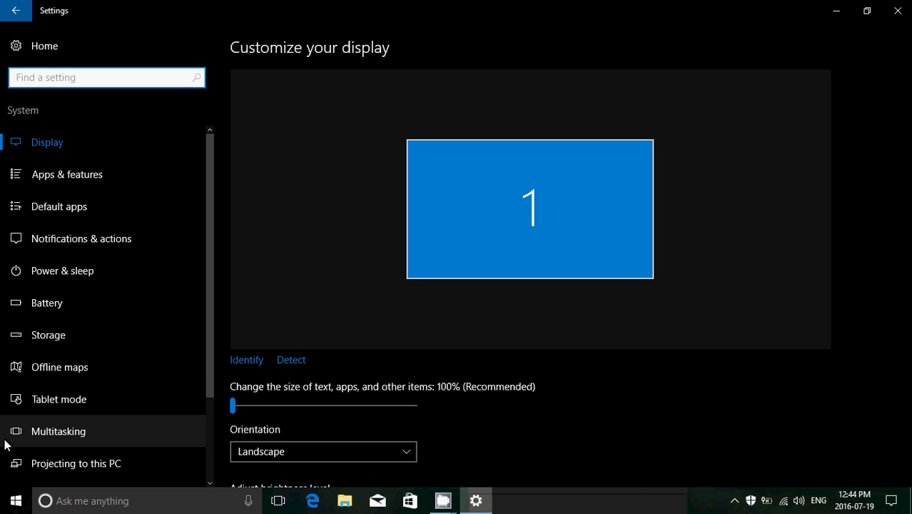
mouse_move(3, 307)
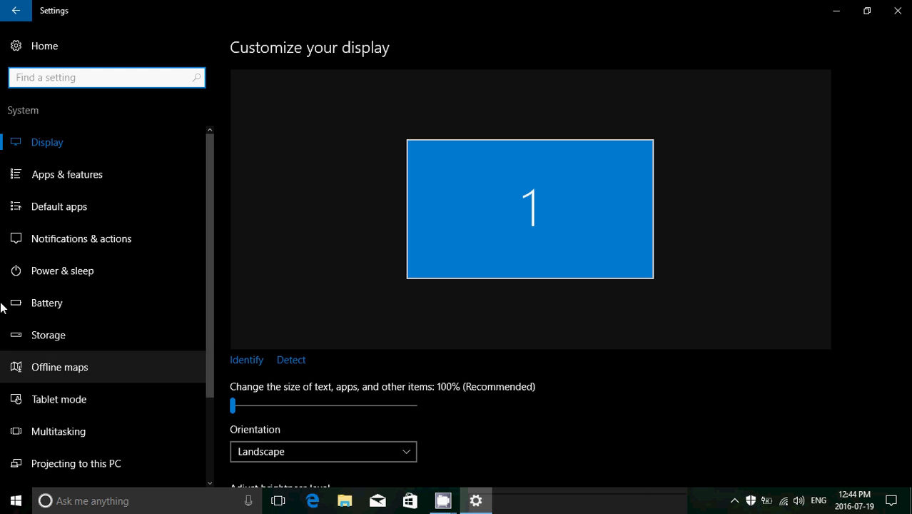
left_click(17, 10)
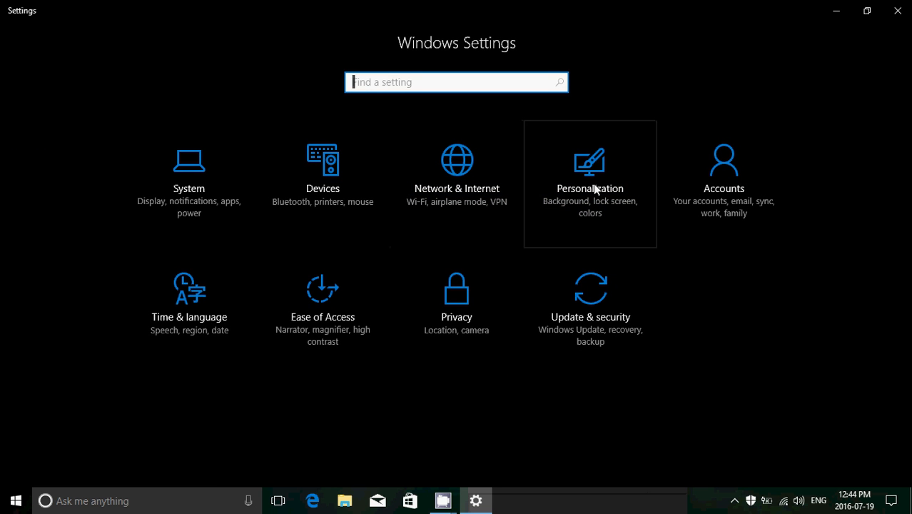
Visit the Personalization background and Accounts info pages, returning home after each.
left_click(590, 183)
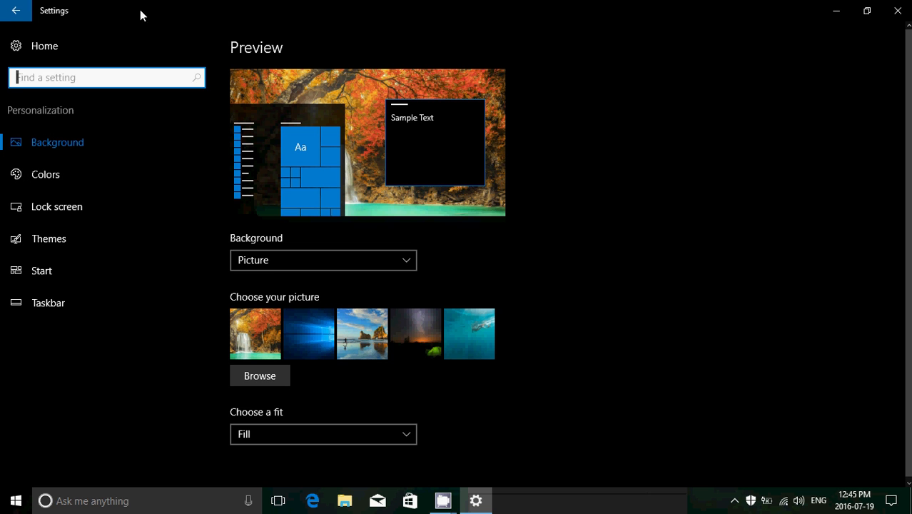
left_click(16, 10)
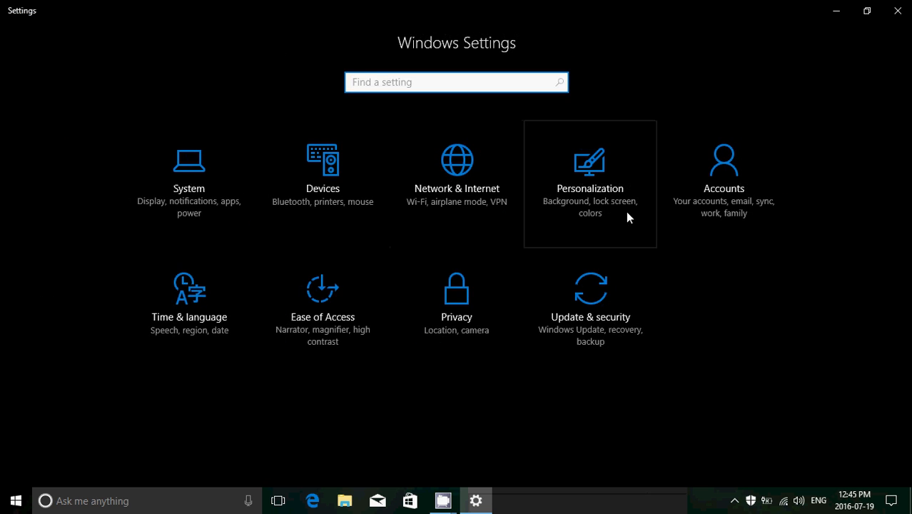
left_click(723, 171)
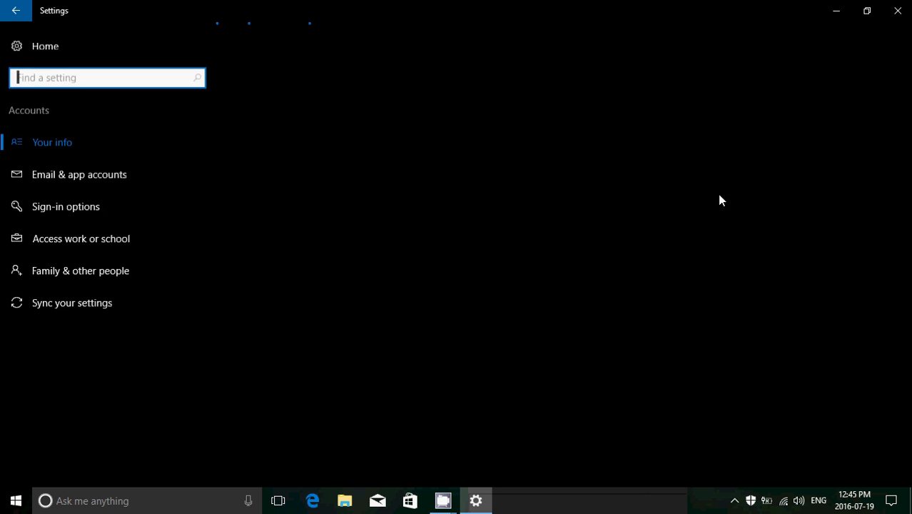
left_click(51, 143)
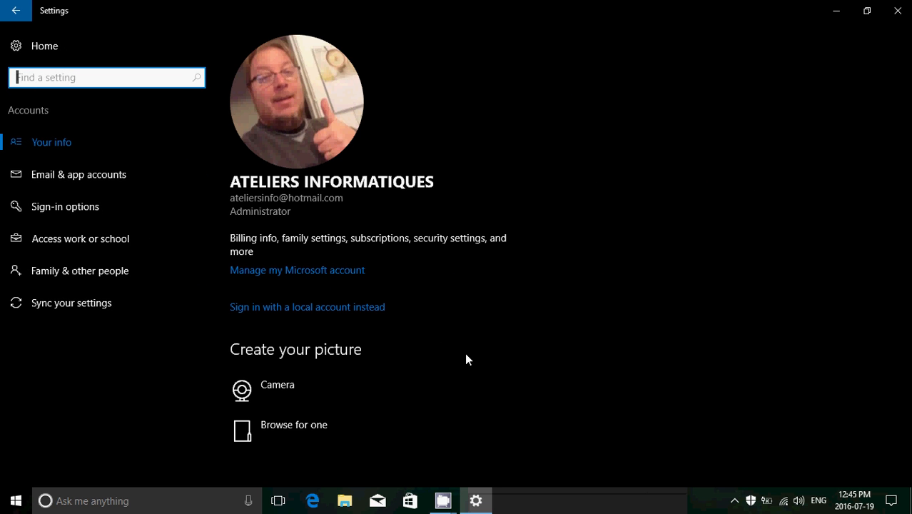
left_click(17, 10)
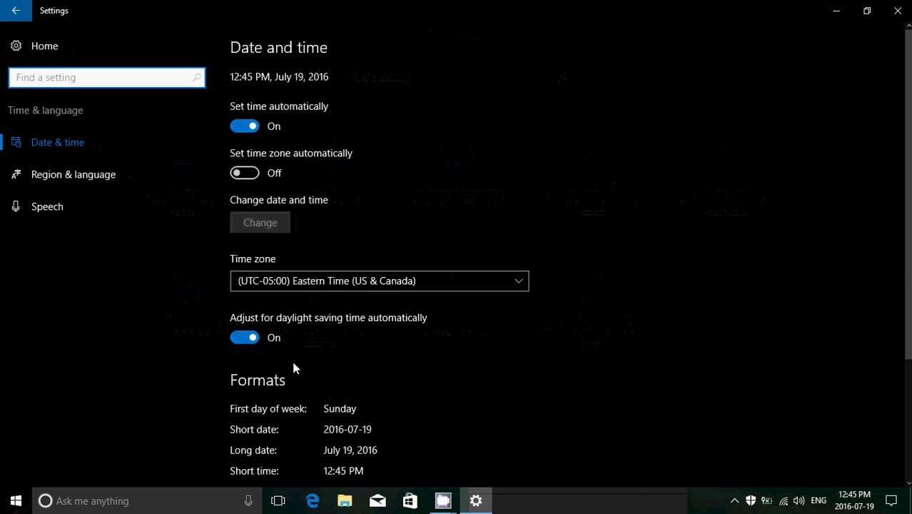
Check the Time & language date and time page, then return to the Settings home.
left_click(107, 77)
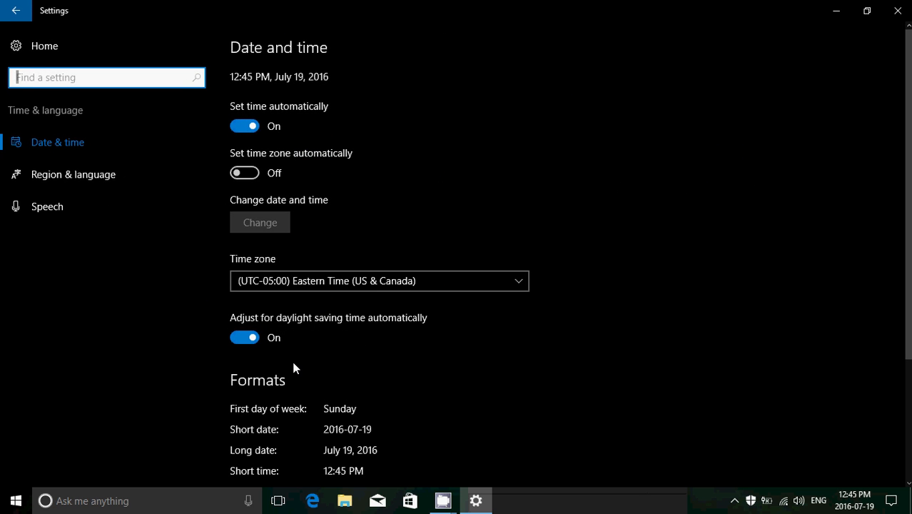
mouse_move(11, 14)
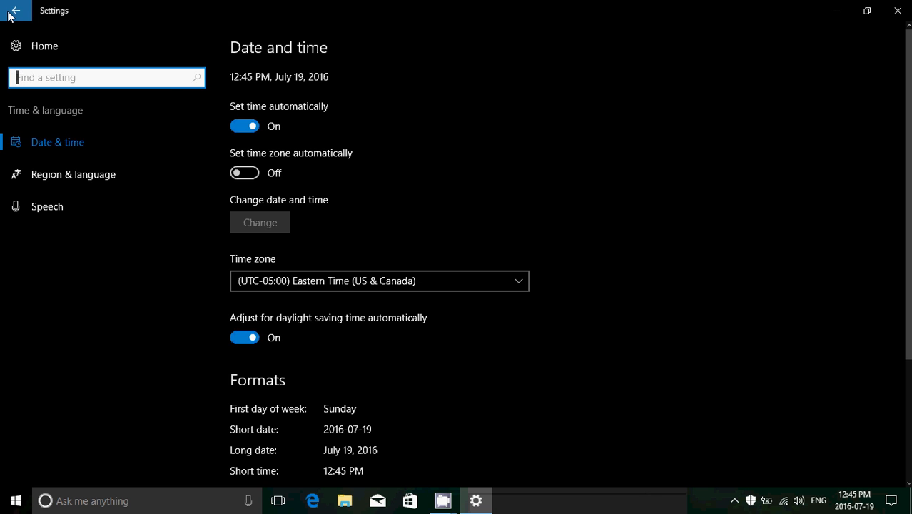
left_click(16, 12)
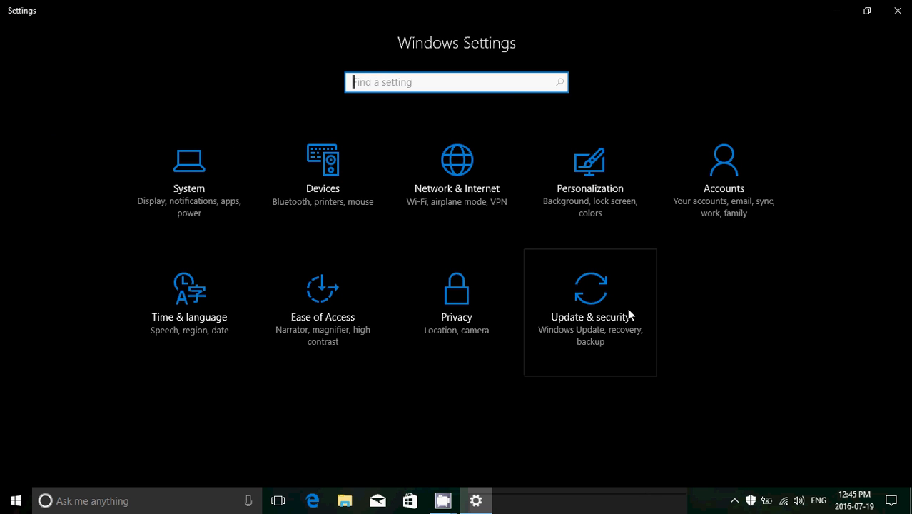
left_click(590, 314)
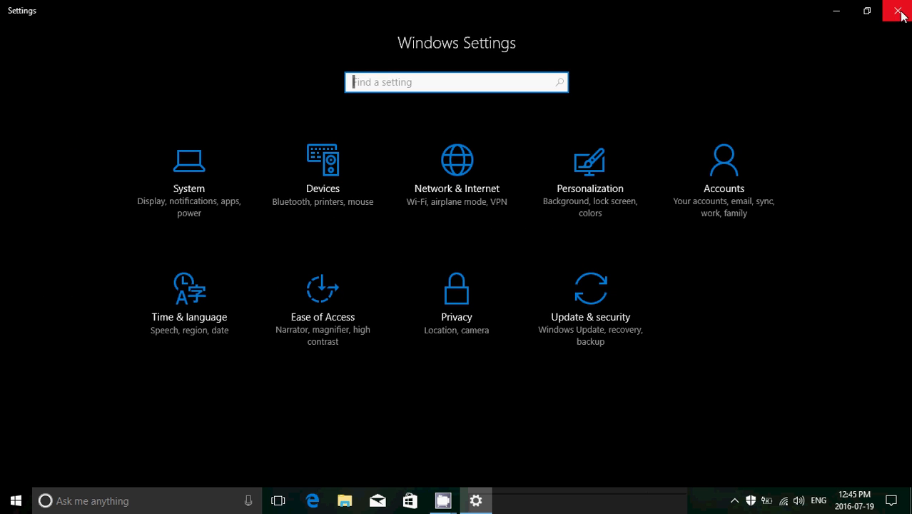
Close Settings and search 'con' in Start to pick Control Panel from the results.
left_click(901, 11)
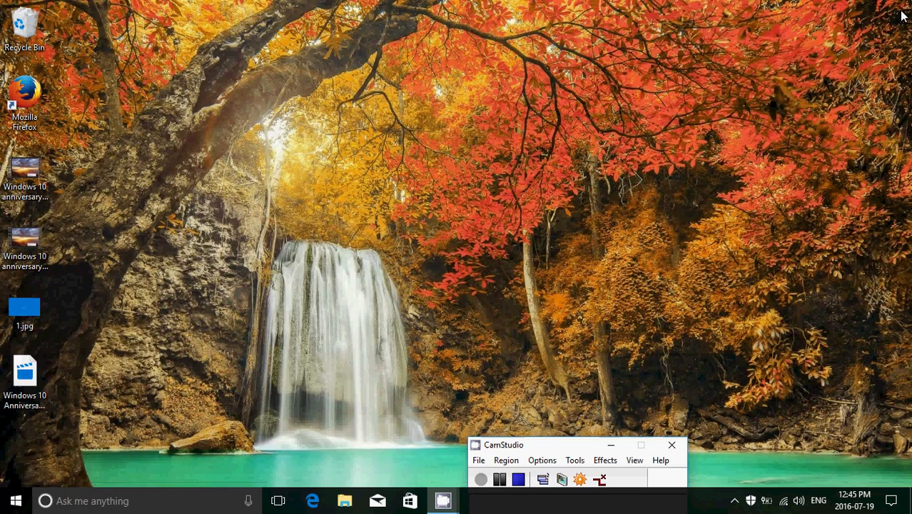
mouse_move(140, 477)
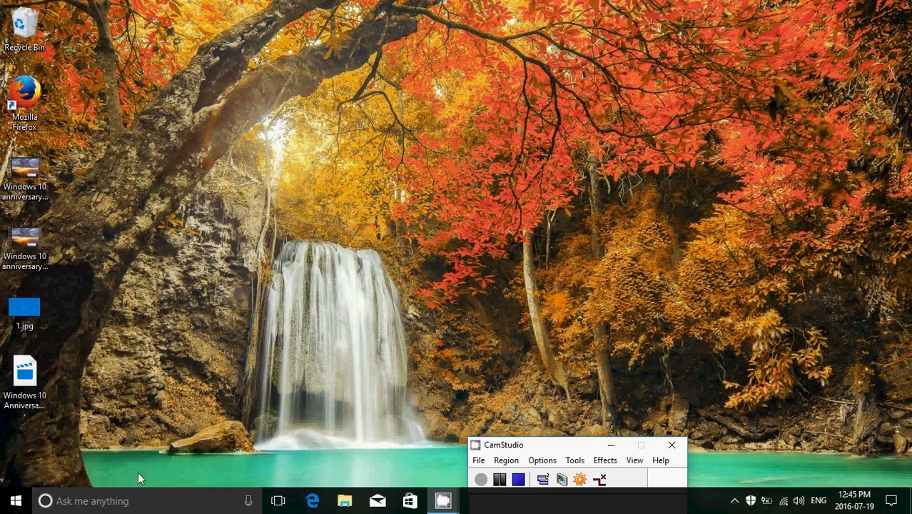
type("control")
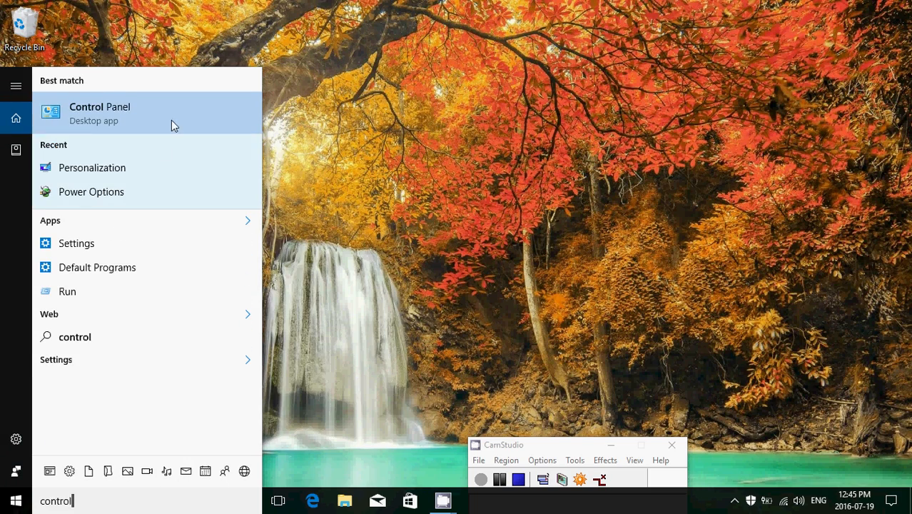
left_click(100, 111)
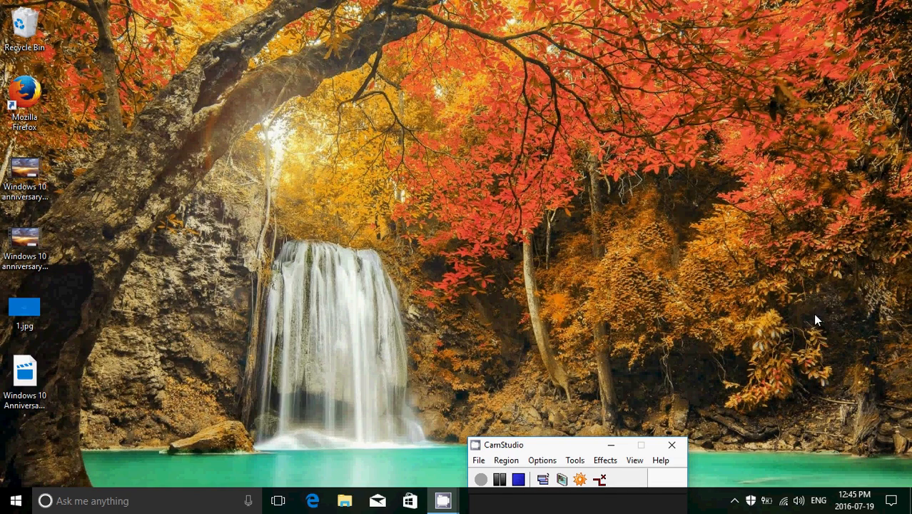
mouse_move(822, 317)
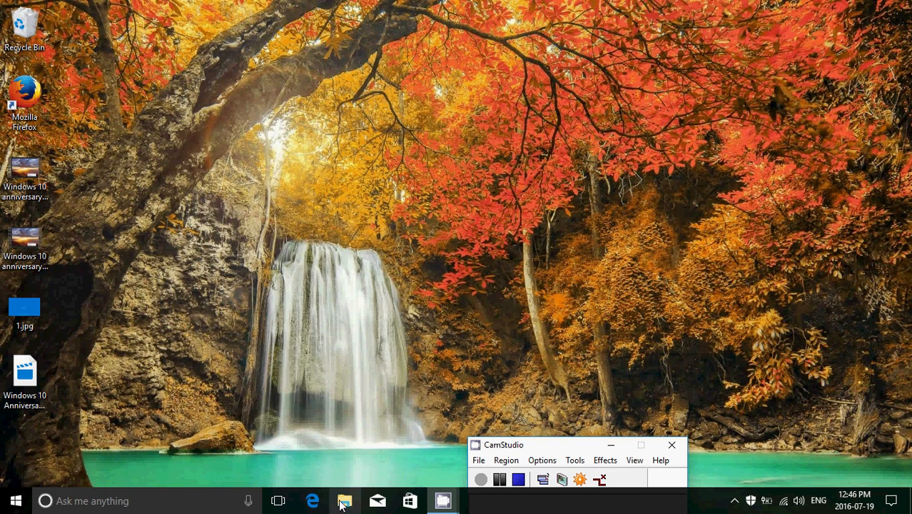
Launch File Explorer on Quick access with frequent folders and recent files.
left_click(345, 500)
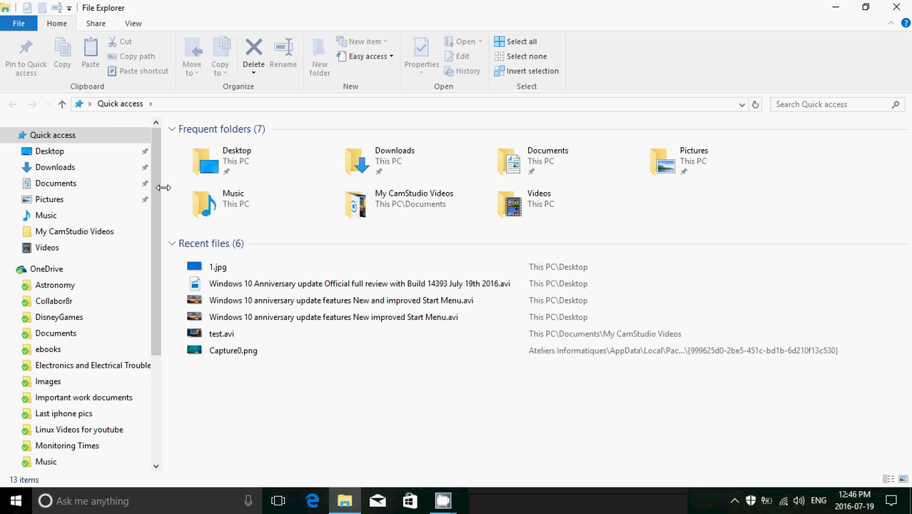
mouse_move(261, 17)
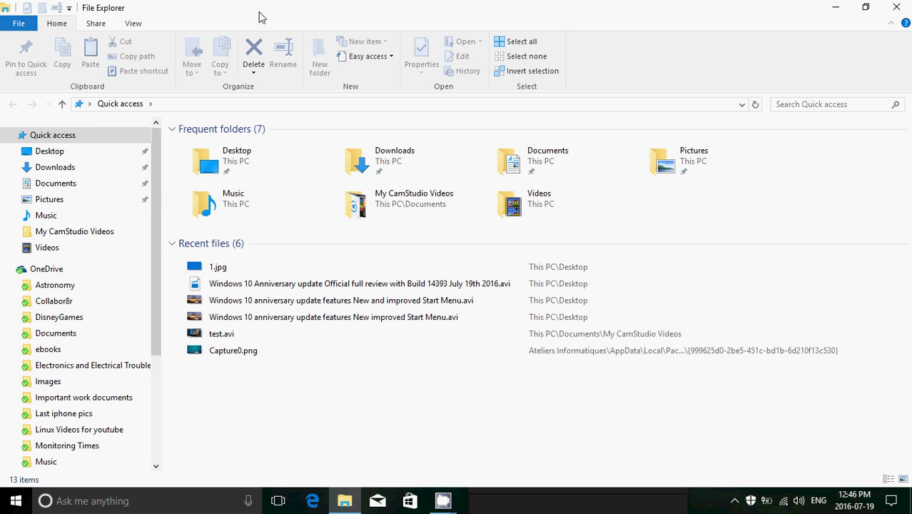
mouse_move(442, 105)
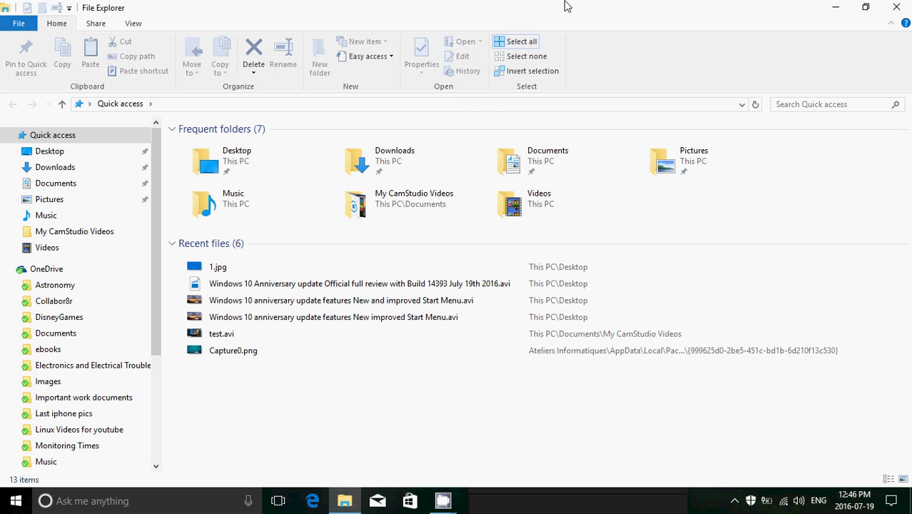
mouse_move(770, 213)
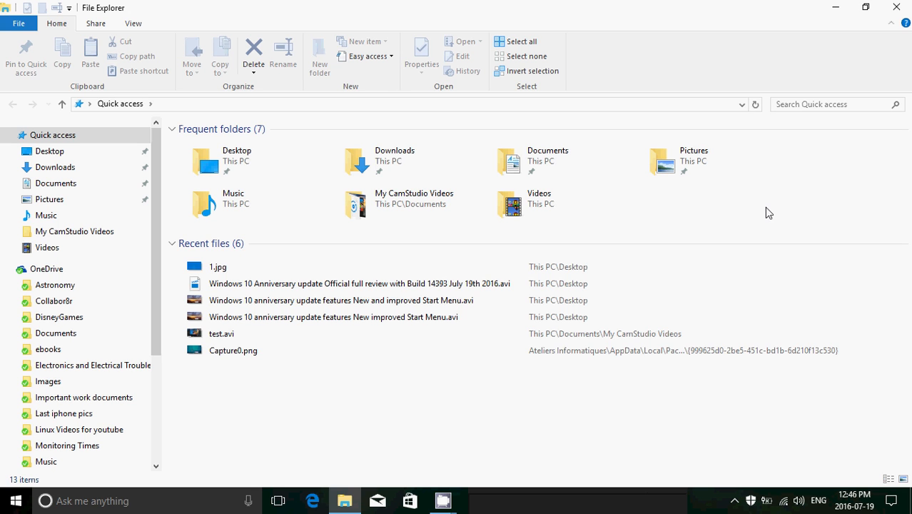
mouse_move(293, 408)
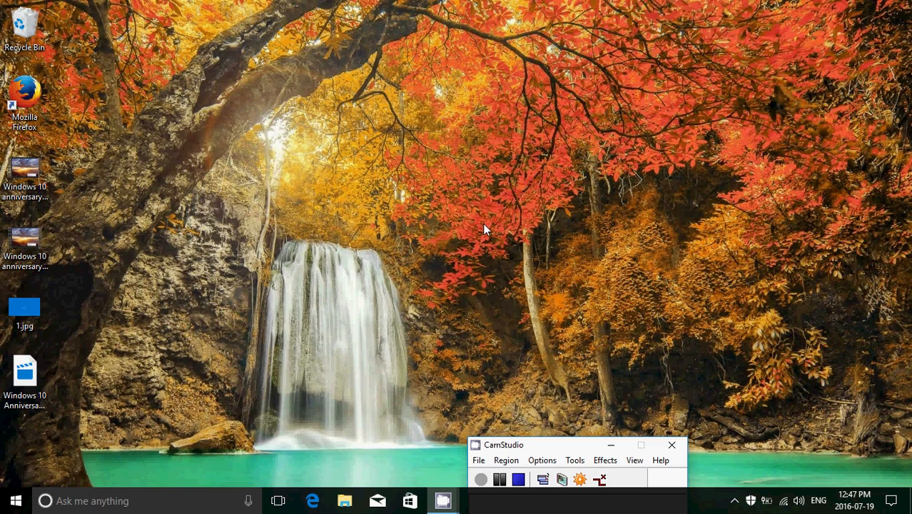
mouse_move(479, 228)
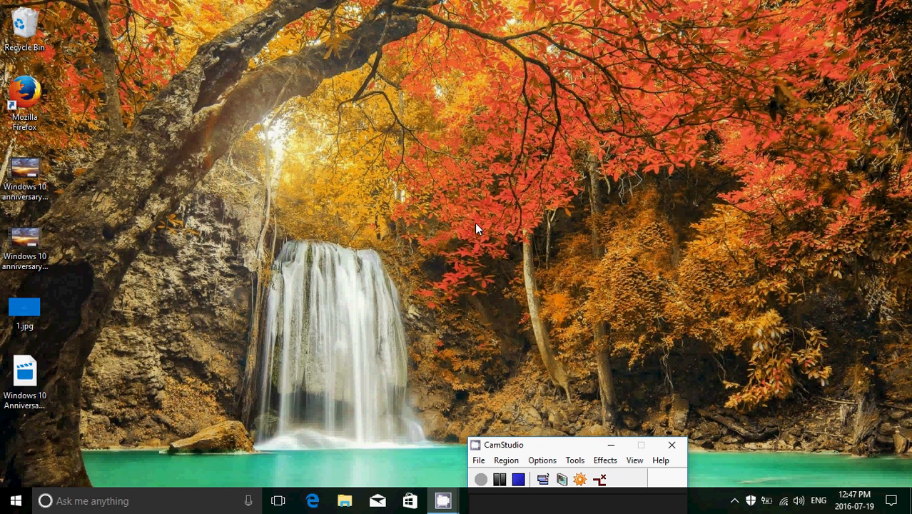
mouse_move(890, 499)
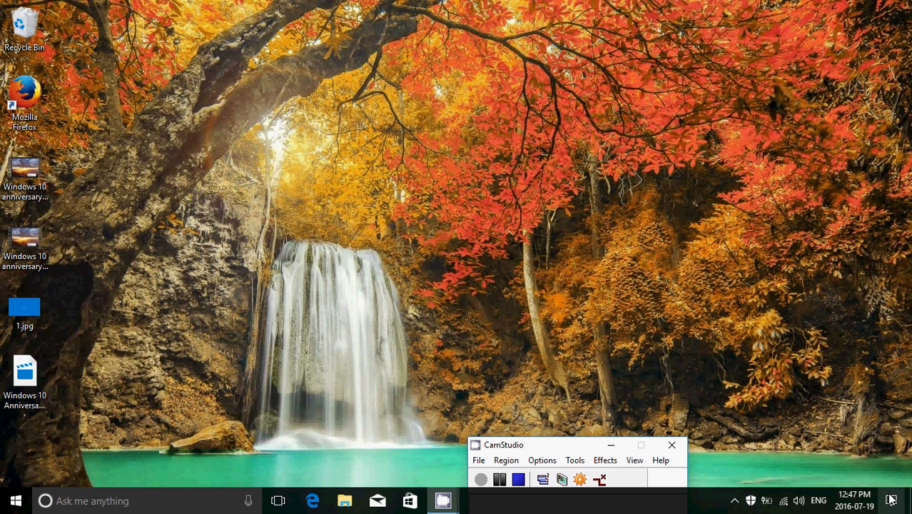
mouse_move(890, 499)
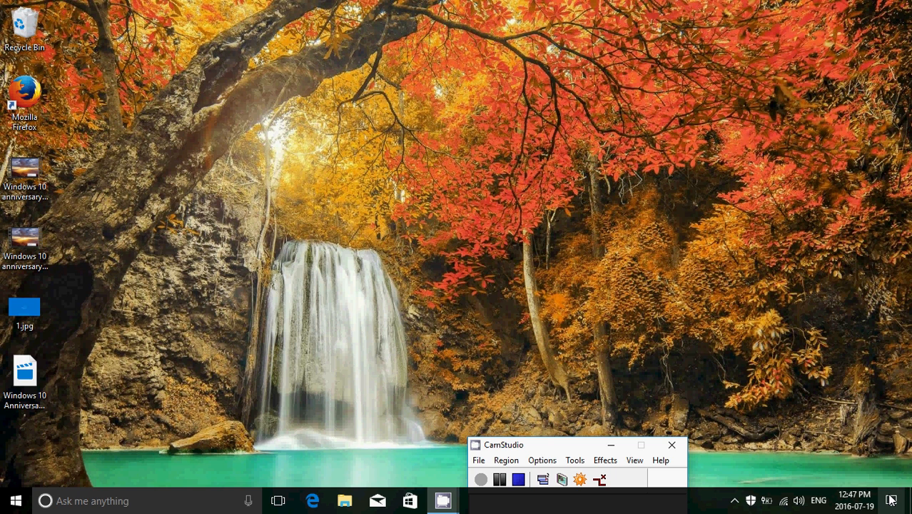
mouse_move(891, 500)
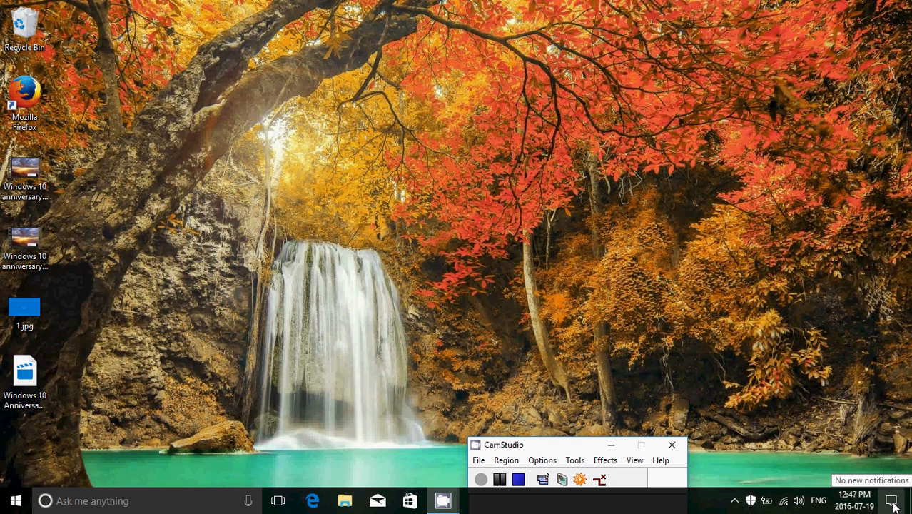
Show the Action Center notifications panel briefly, then dismiss it.
left_click(891, 500)
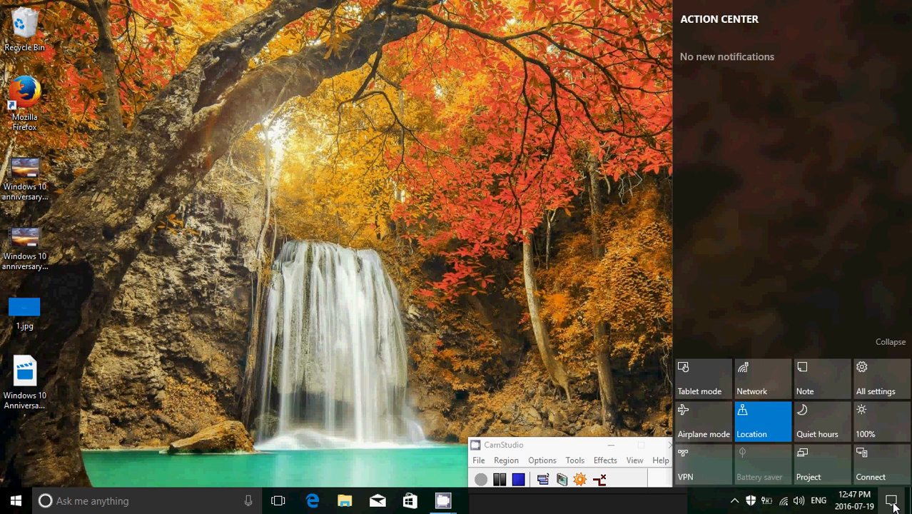
left_click(891, 500)
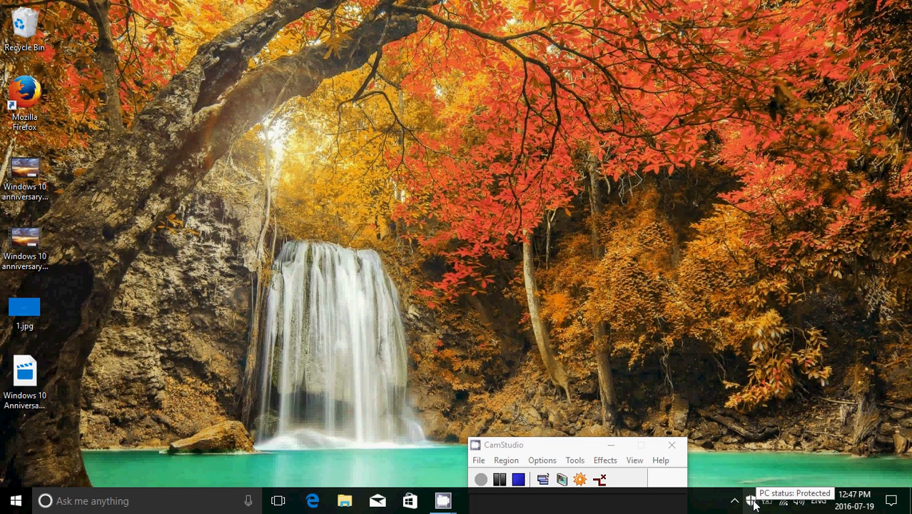
mouse_move(351, 431)
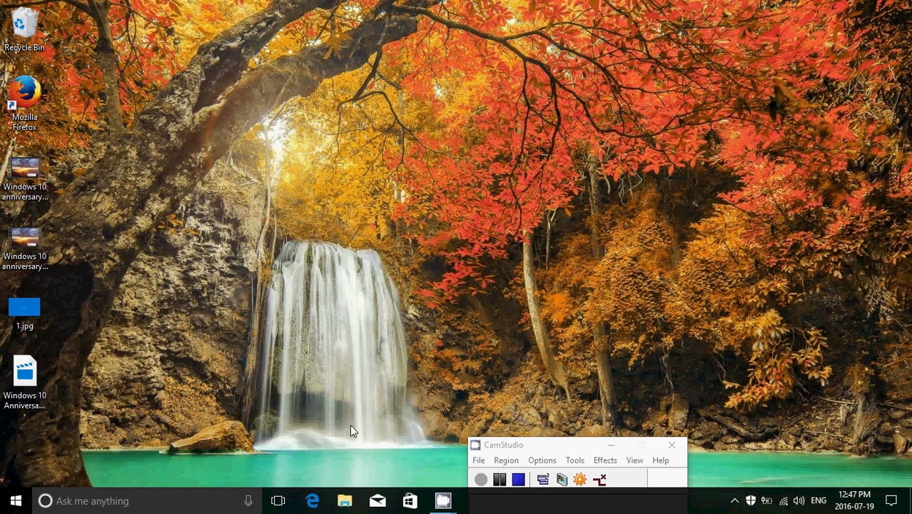
Launch Microsoft Edge on Google and bring up its more-actions menu.
left_click(313, 499)
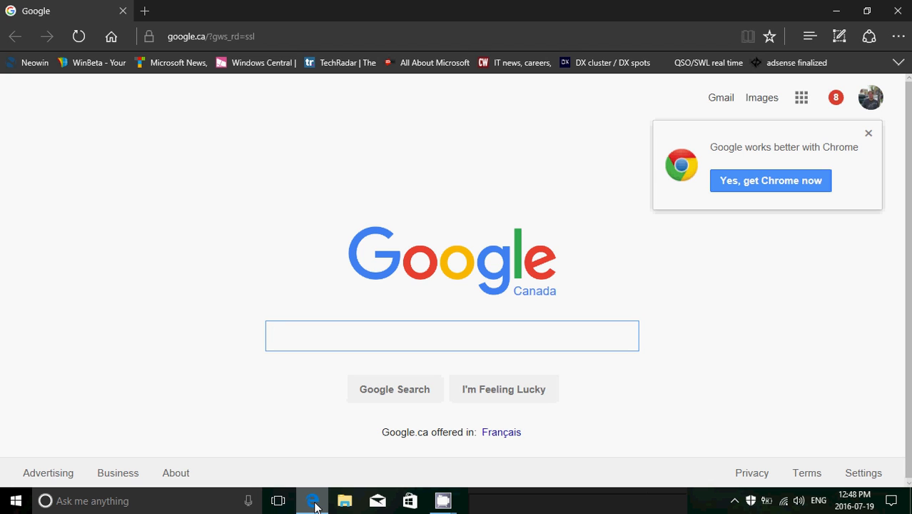
left_click(451, 335)
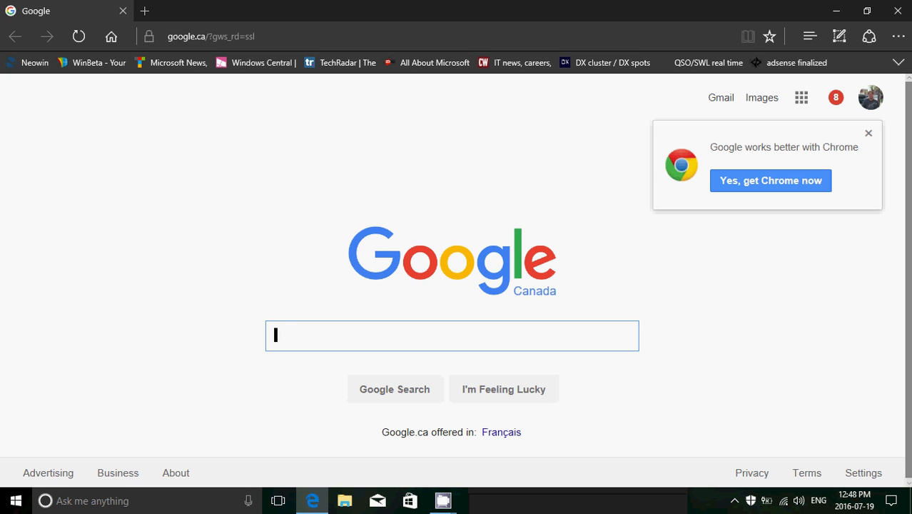
left_click(898, 37)
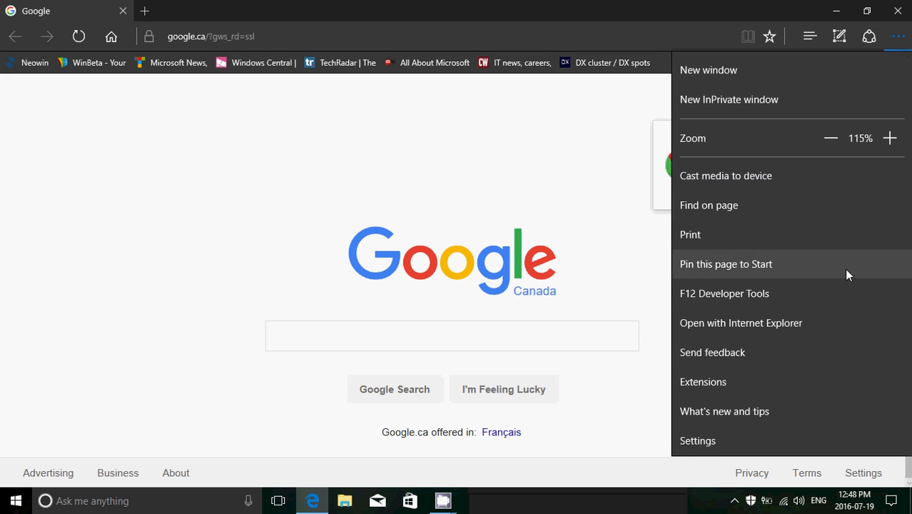
mouse_move(802, 412)
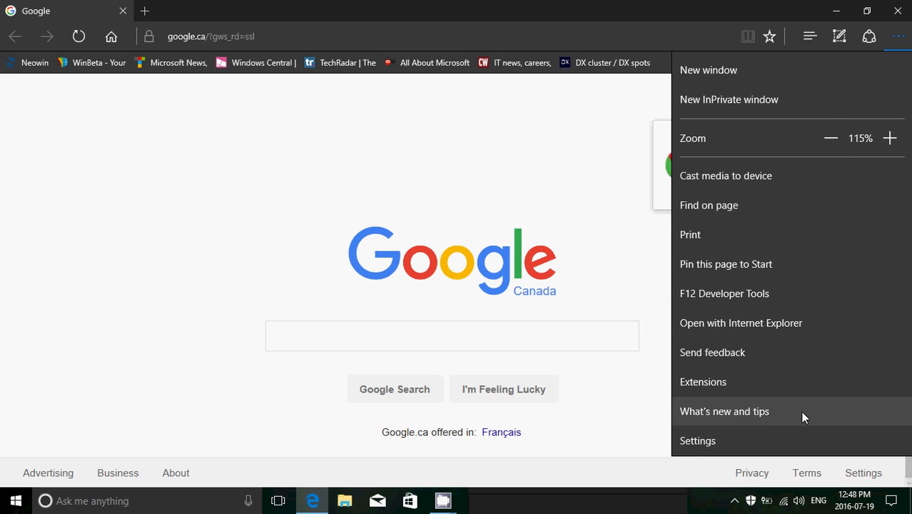
Review the Edge settings pane, close it, and show the more-actions menu again.
left_click(696, 440)
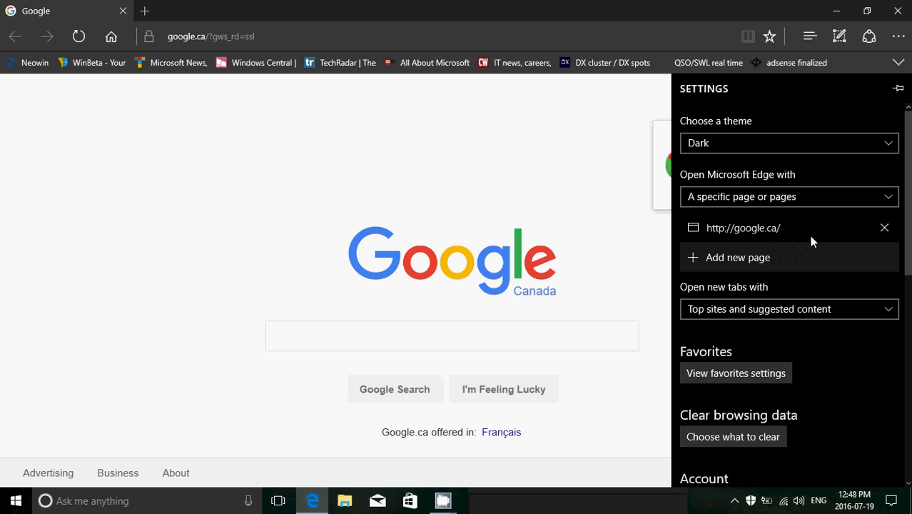
mouse_move(828, 268)
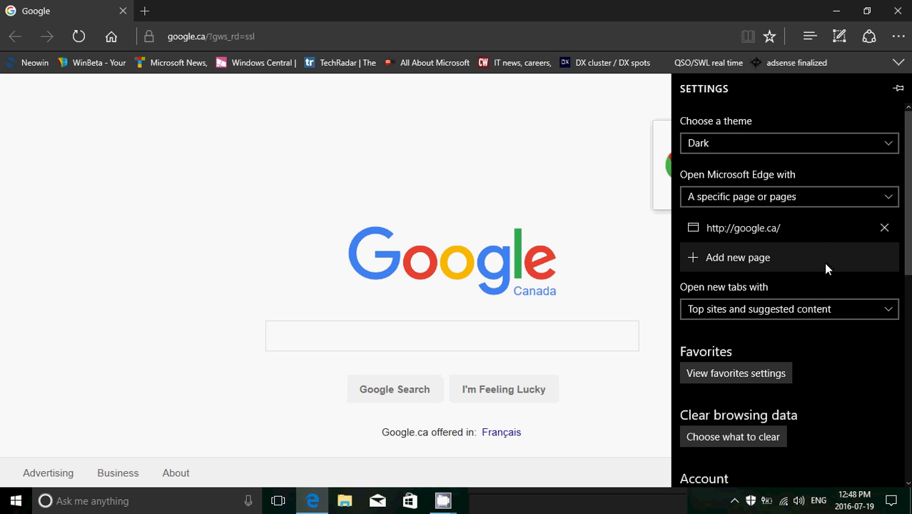
mouse_move(765, 94)
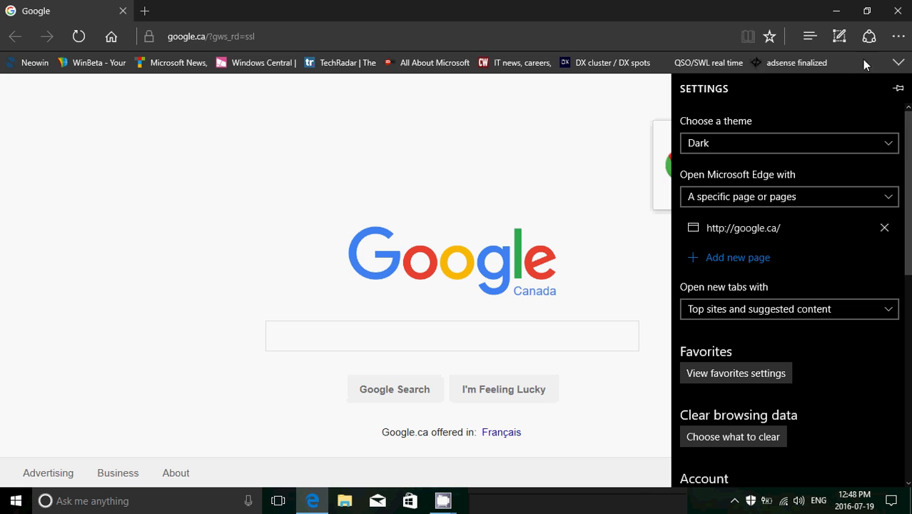
left_click(899, 37)
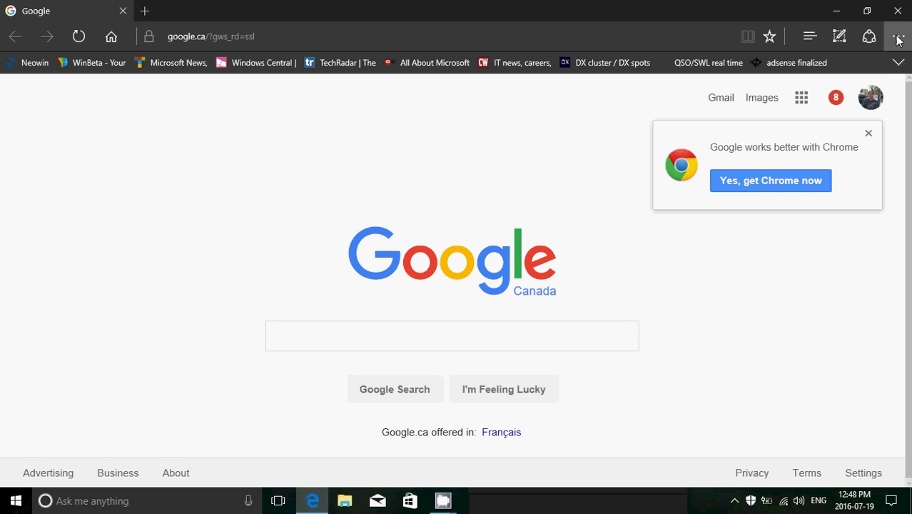
left_click(900, 37)
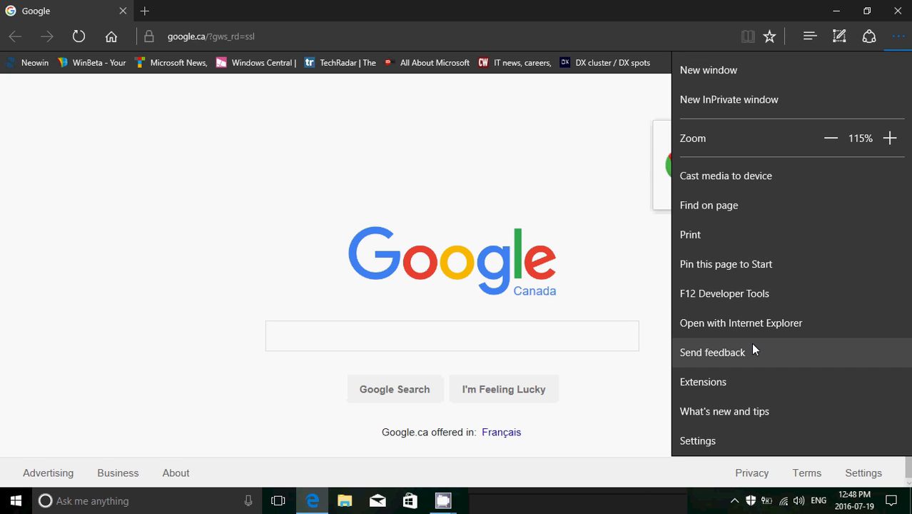
mouse_move(746, 382)
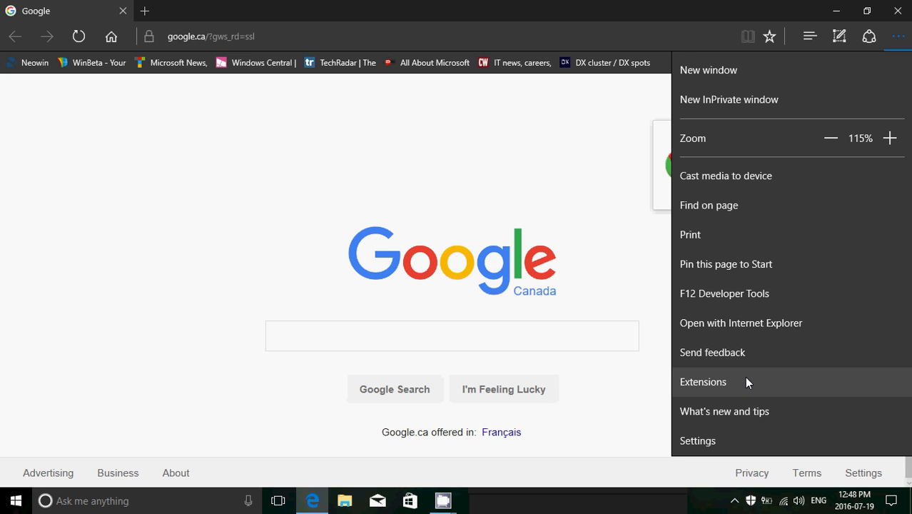
Show Edge's installed extensions: Office Online, Translator, LastPass and Adblock Plus.
left_click(702, 381)
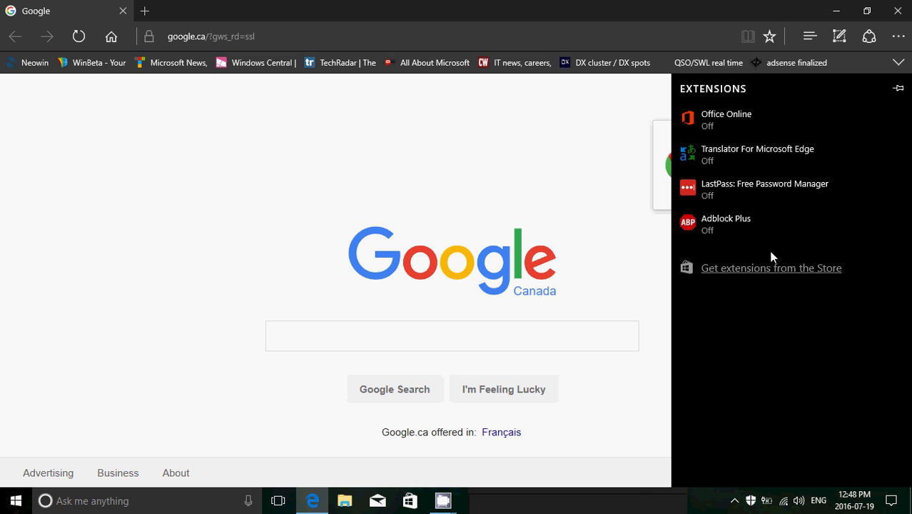
mouse_move(739, 268)
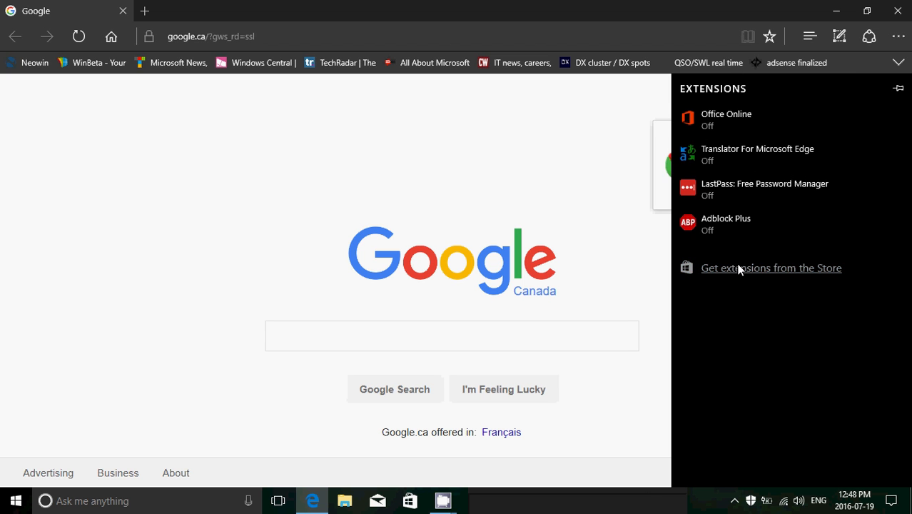
Browse the Store's Extensions for Microsoft Edge page via 'Get extensions from the Store'.
left_click(771, 268)
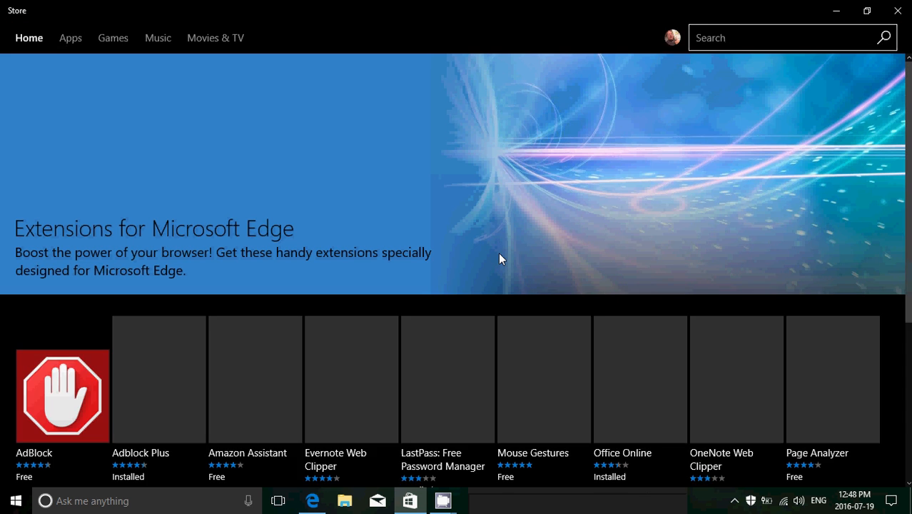
scroll("down", 3)
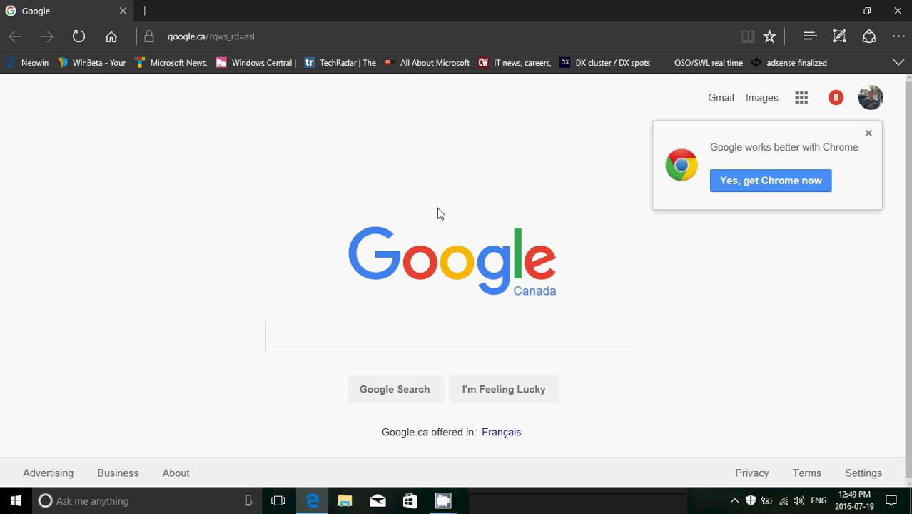
mouse_move(899, 11)
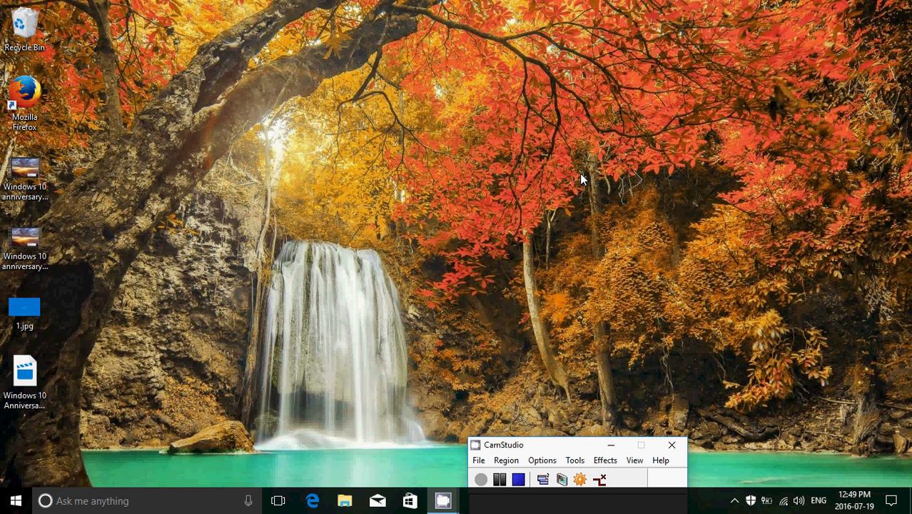
mouse_move(337, 183)
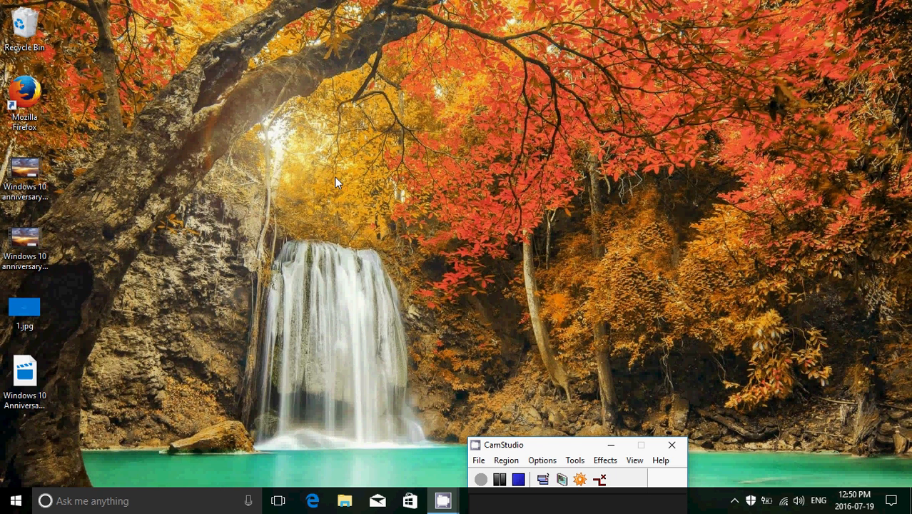
mouse_move(3, 349)
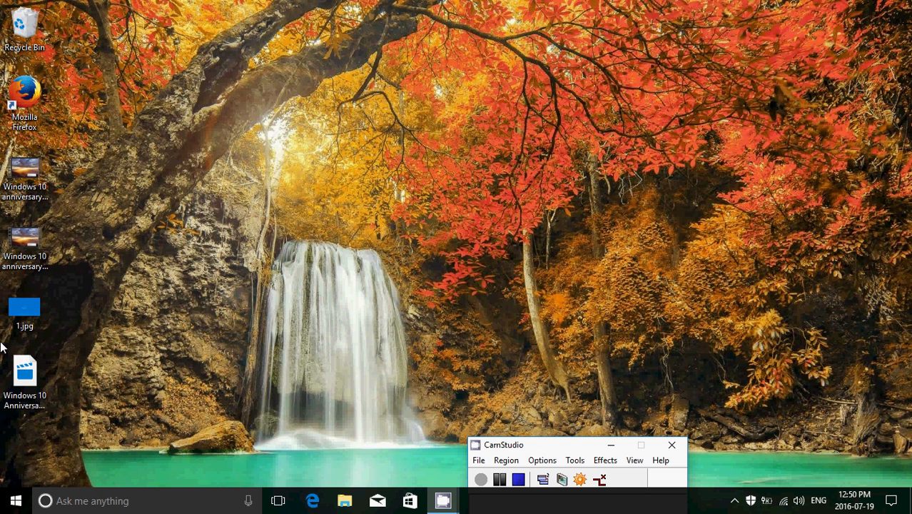
Show the Start menu with its app list and Mail, Edge and Store live tiles.
left_click(15, 500)
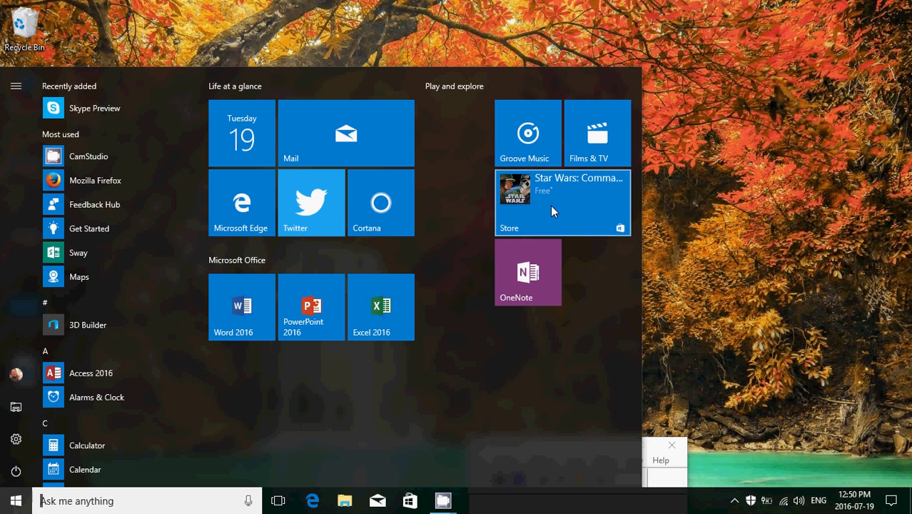
Launch the Store from its live tile and browse the Solitaire and Netflix features.
left_click(563, 203)
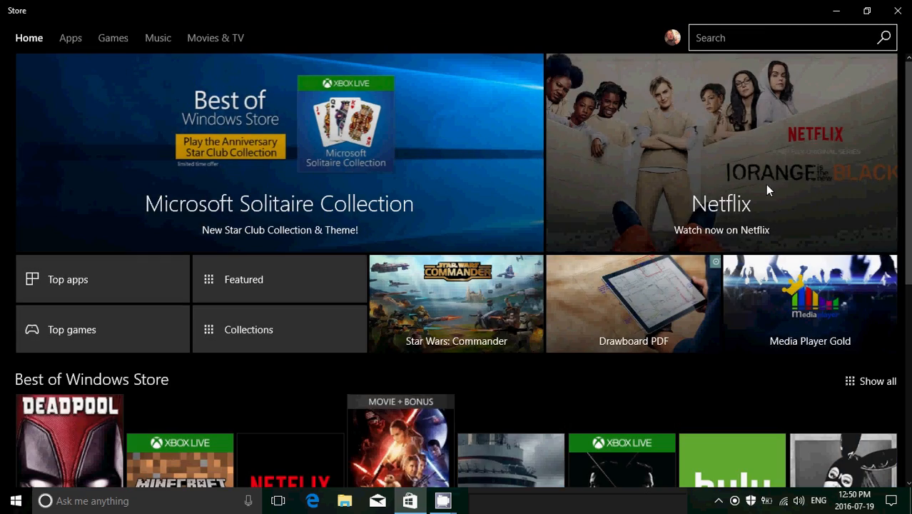
scroll("down", 3)
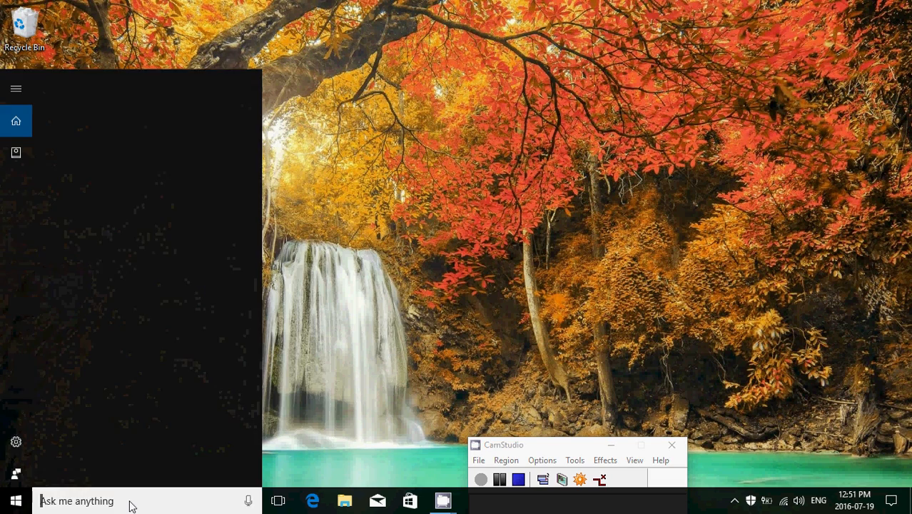
type("xbox")
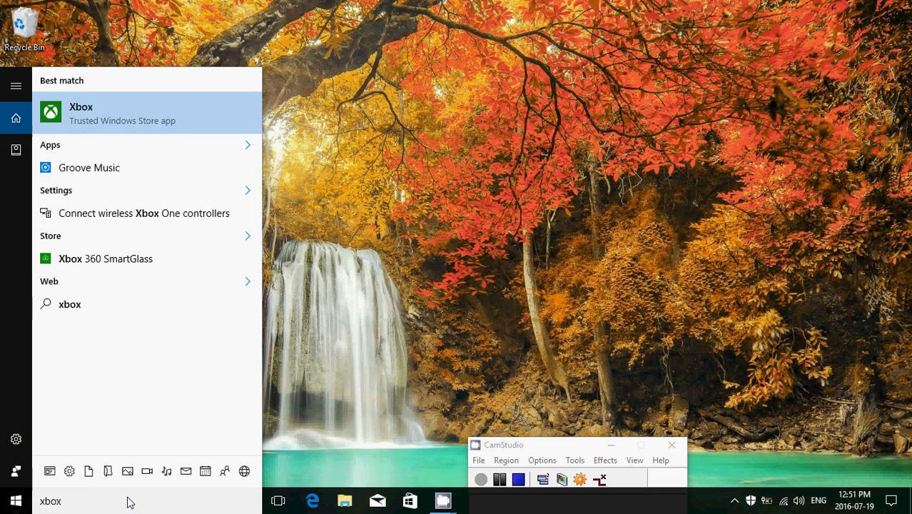
left_click(80, 113)
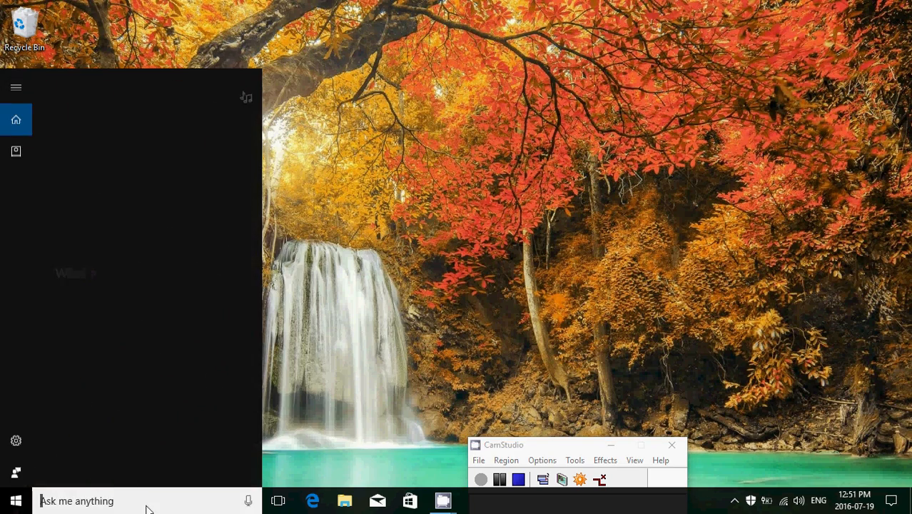
Search 'skype', launch Skype Preview to its Welcome Back screen, then close it.
type("skype")
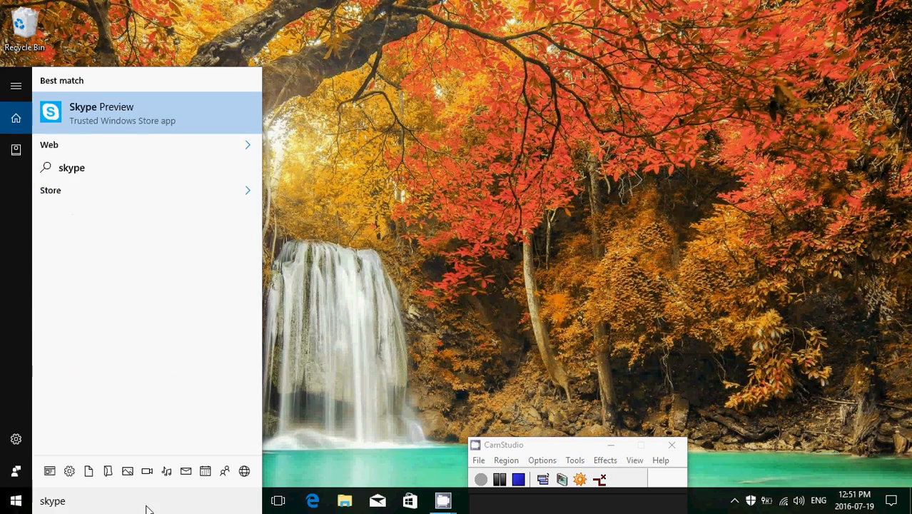
left_click(102, 112)
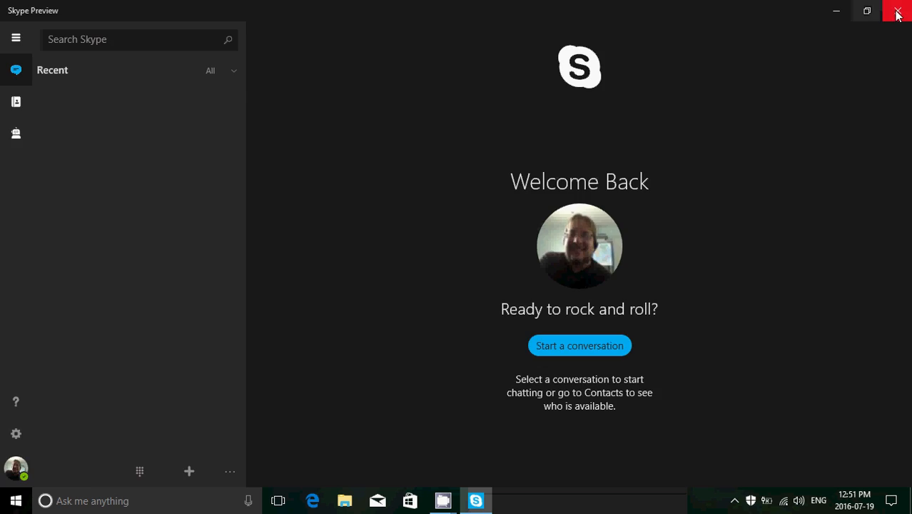
left_click(896, 13)
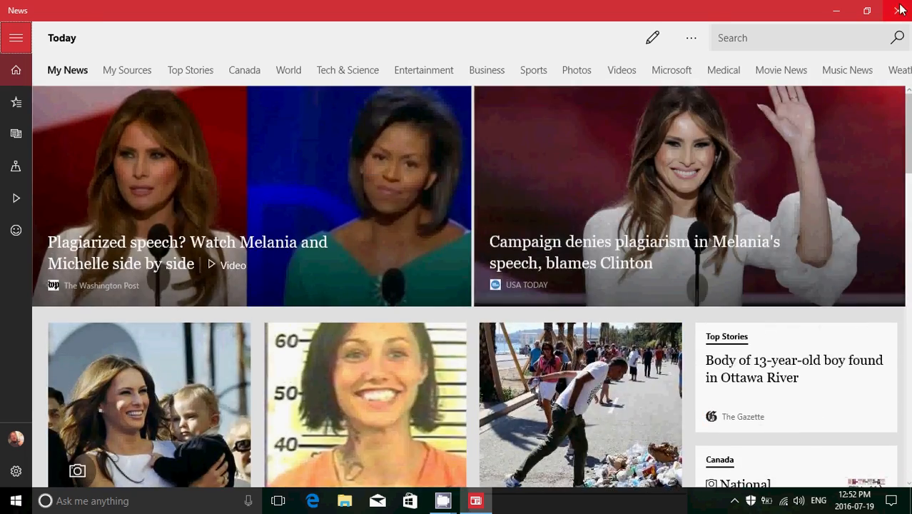
Close the News app, returning to the desktop with the waterfall wallpaper.
left_click(900, 10)
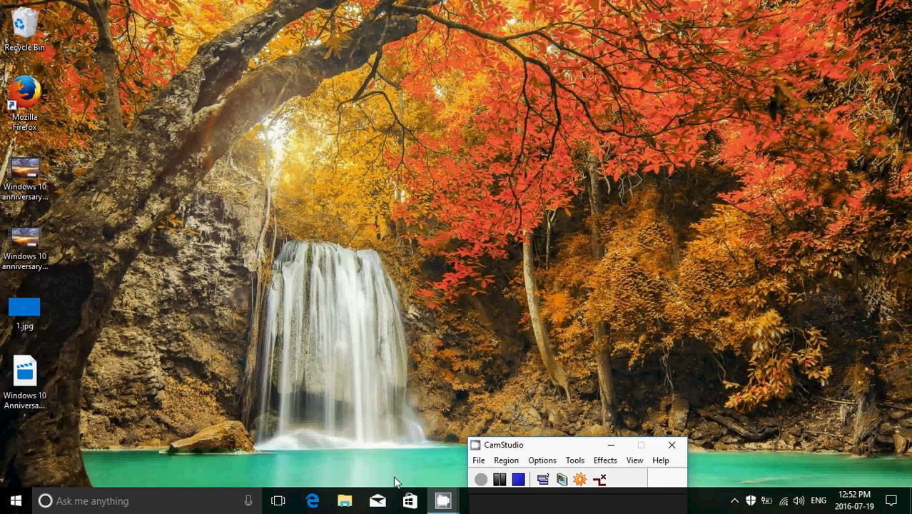
Launch the Windows Store from its taskbar icon to the home page.
left_click(408, 500)
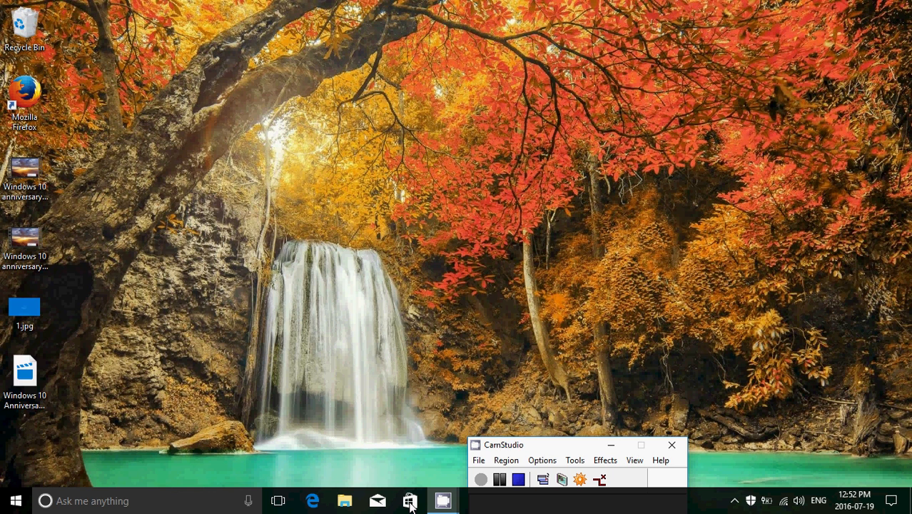
left_click(409, 499)
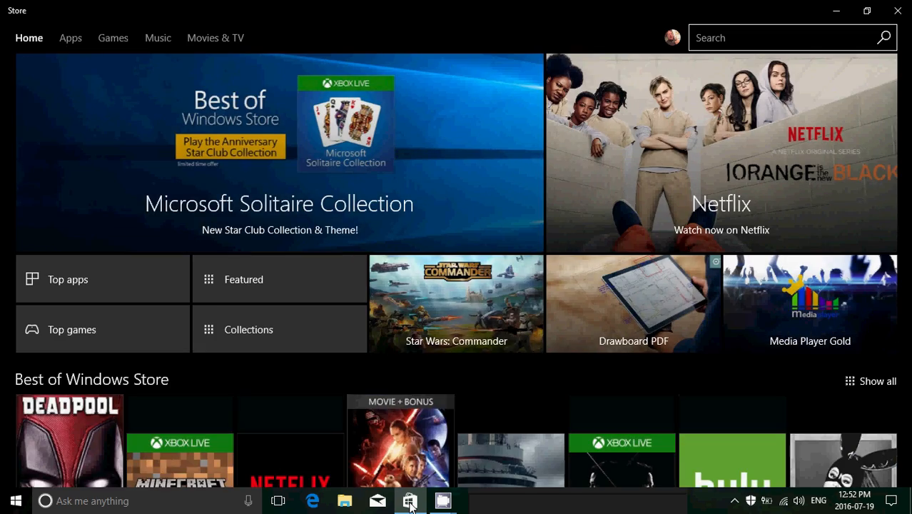
Scroll down the Store home page past the Solitaire and Netflix features.
scroll("down", 3)
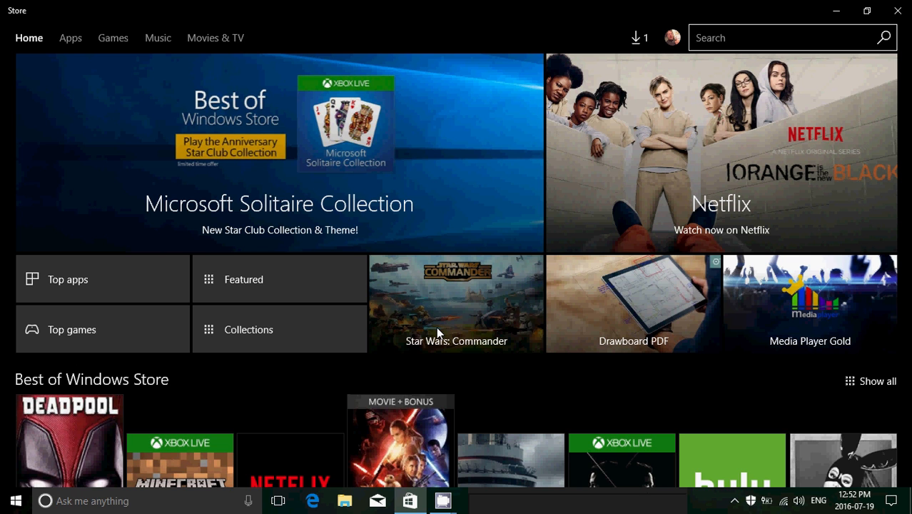
mouse_move(443, 374)
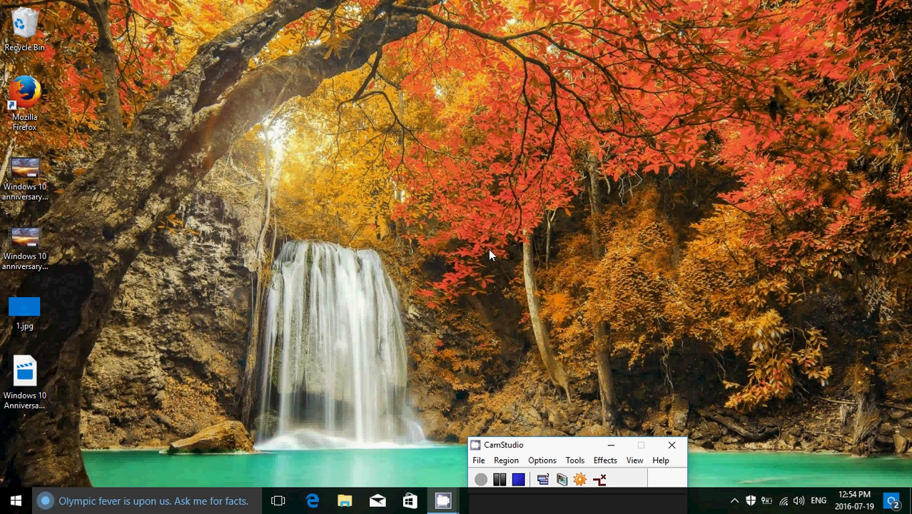
mouse_move(350, 308)
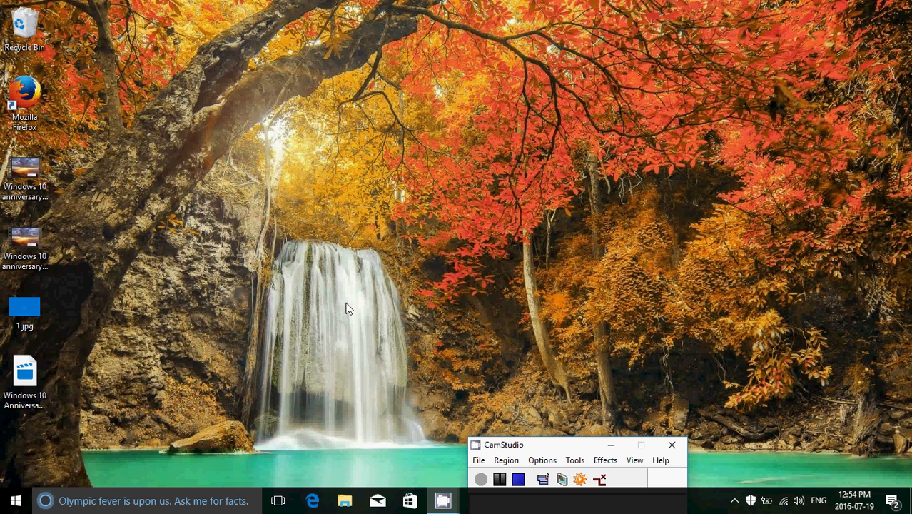
mouse_move(192, 404)
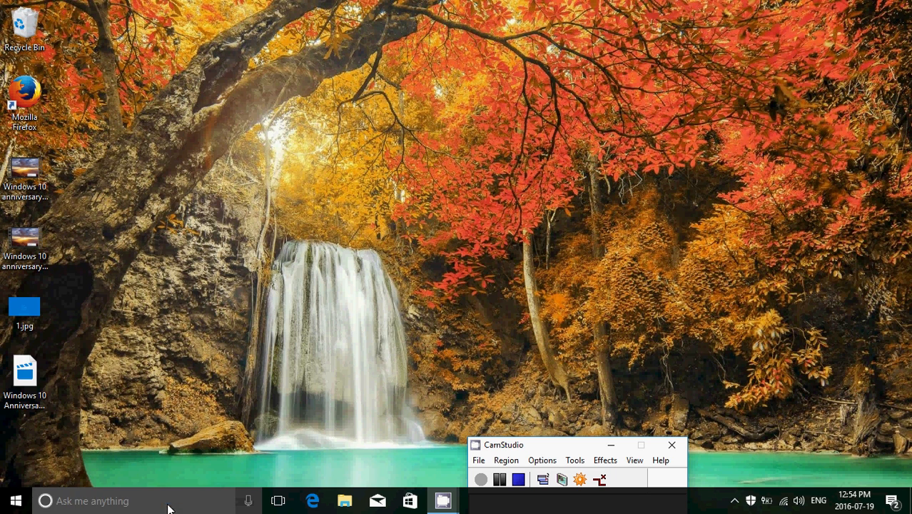
mouse_move(269, 331)
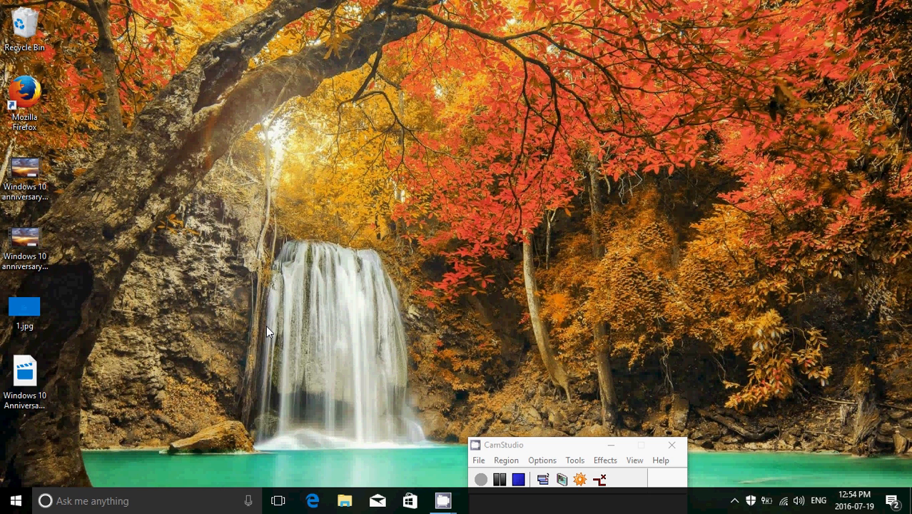
mouse_move(580, 384)
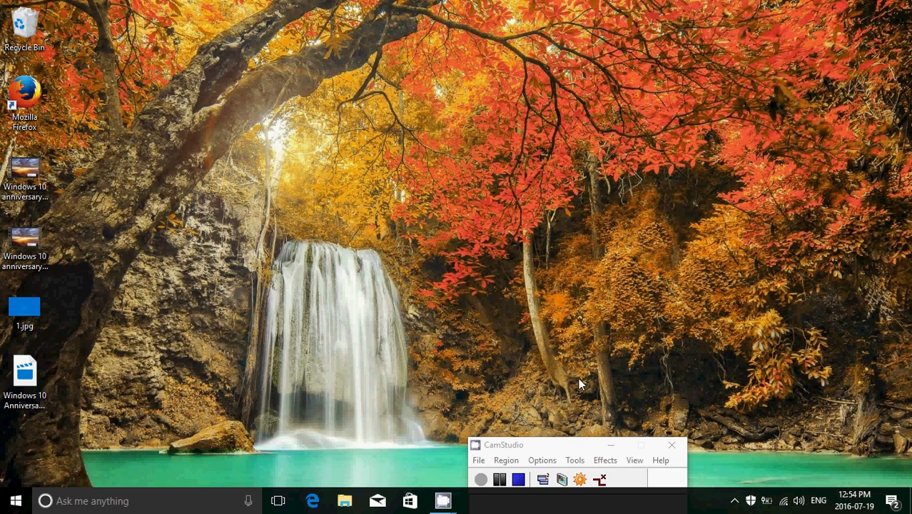
Show the Action Center with its Cortana notification and quick actions.
left_click(891, 500)
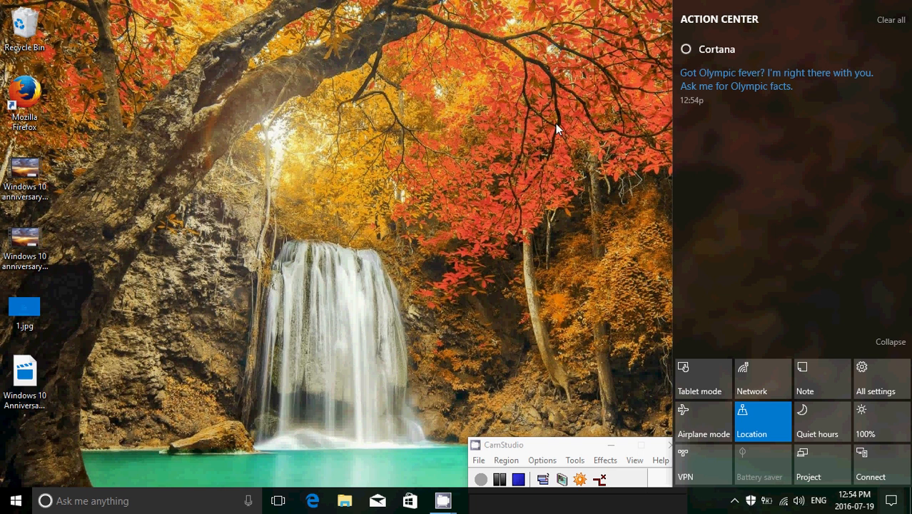
mouse_move(902, 72)
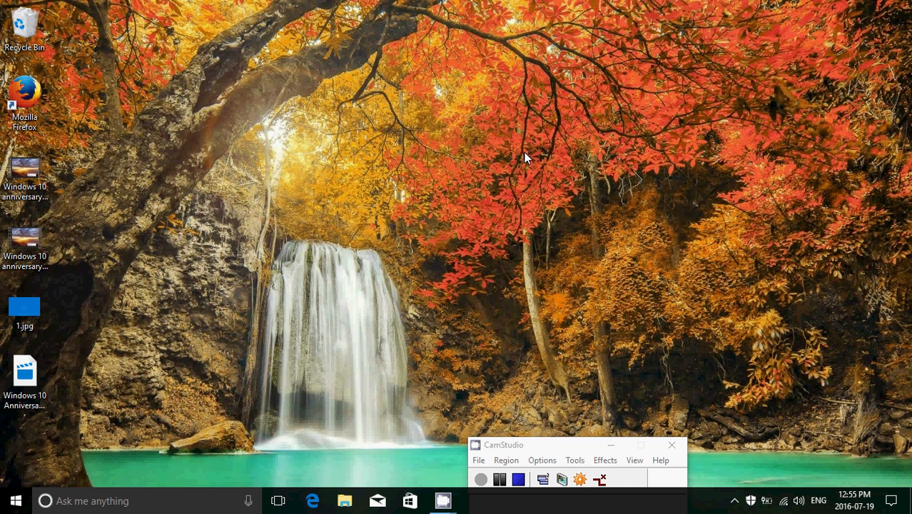
mouse_move(528, 411)
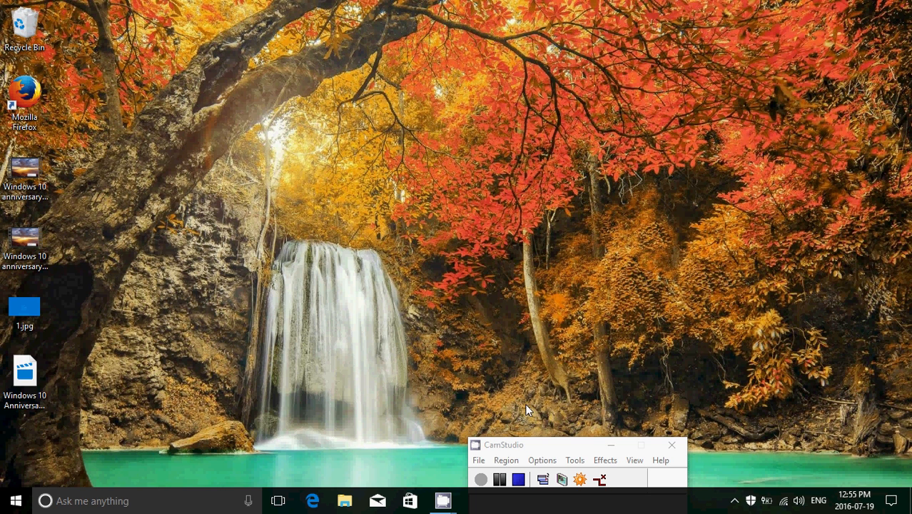